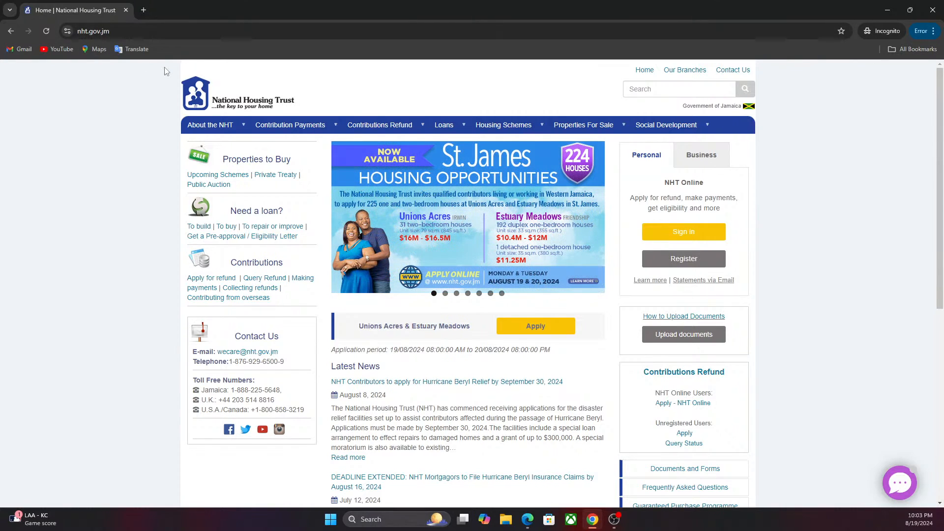
mouse_move(458, 212)
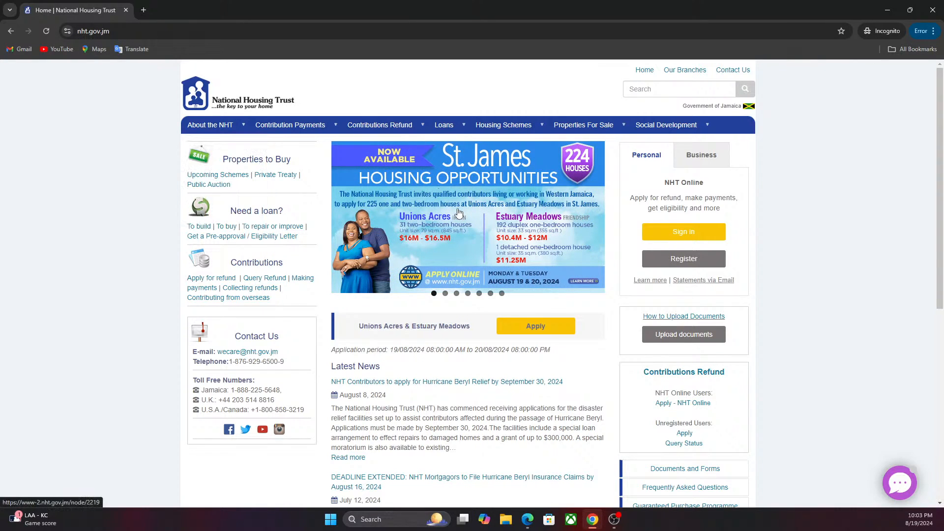
mouse_move(541, 238)
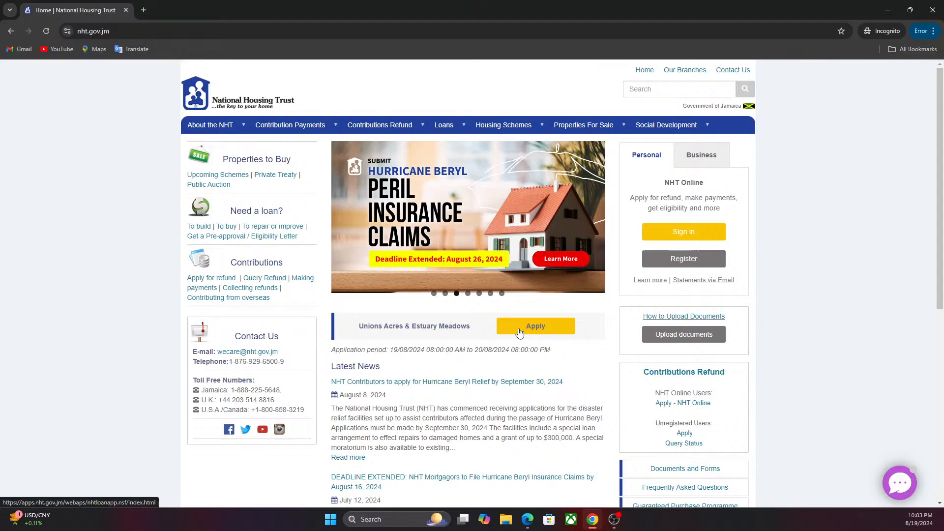
mouse_move(528, 250)
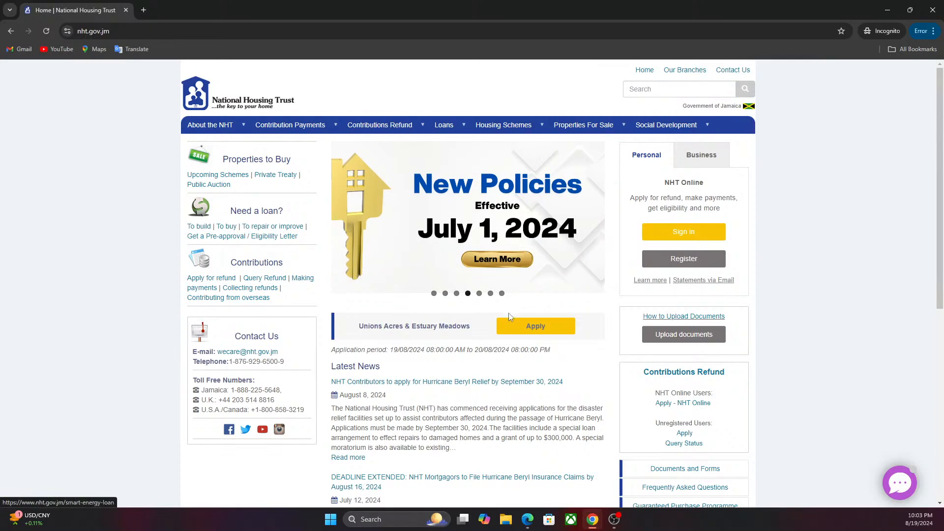
mouse_move(515, 325)
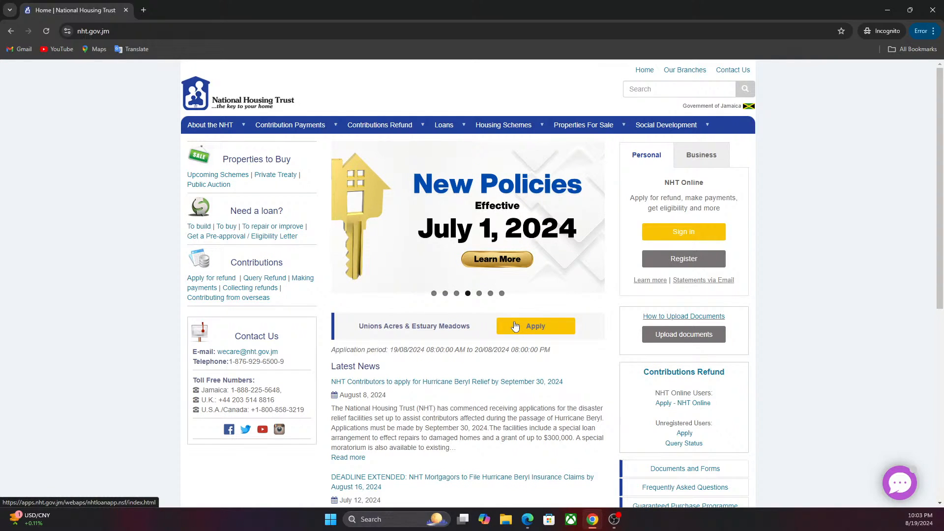
Start the Unions Acres & Estuary Meadows application from the NHT homepage Apply button.
left_click(534, 326)
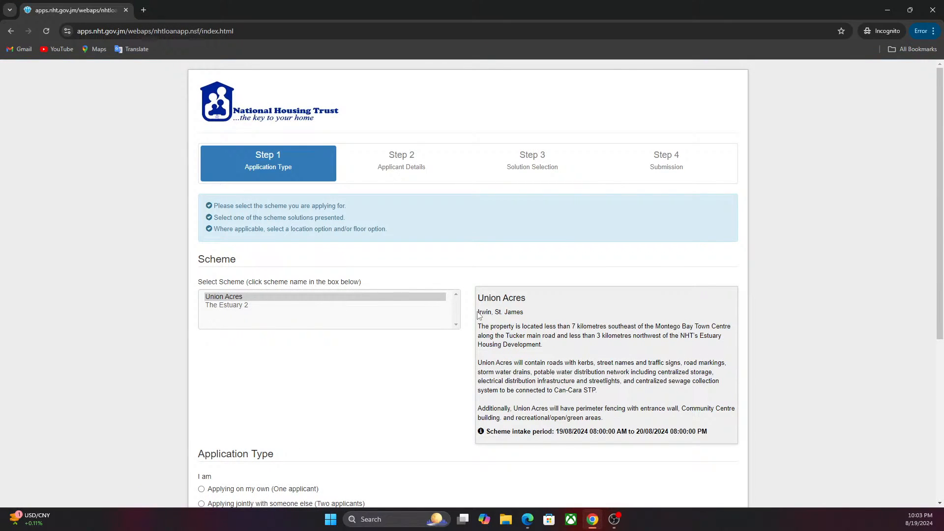
mouse_move(431, 365)
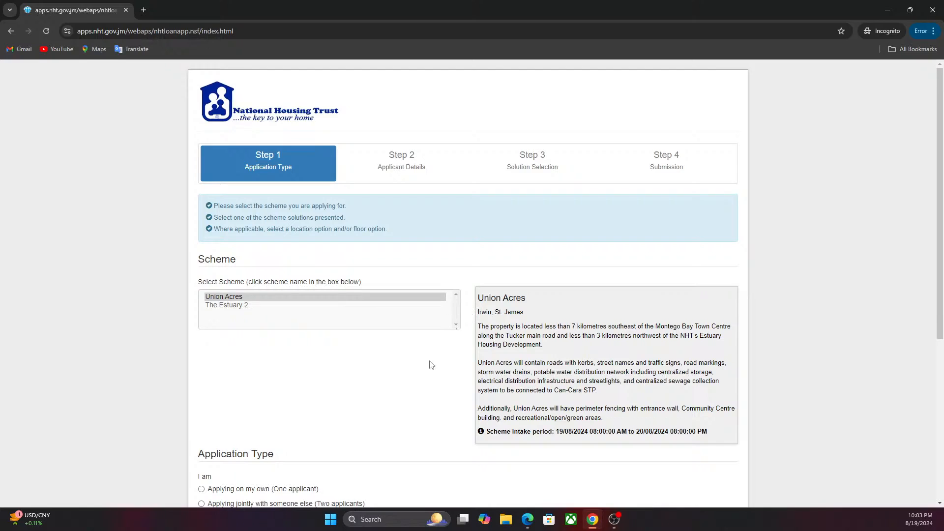
mouse_move(434, 363)
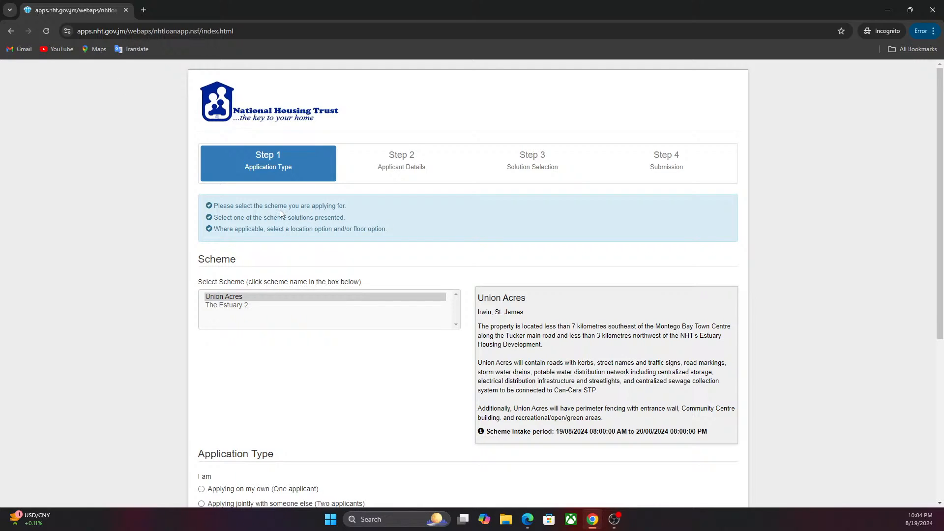
Preview The Estuary 2 scheme description, then reselect Union Acres as the scheme.
scroll("down", 3)
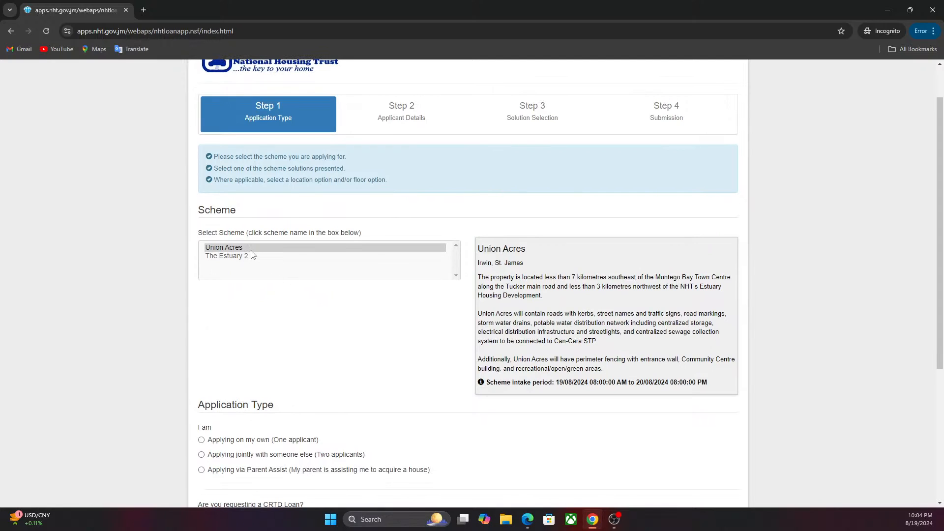
left_click(224, 247)
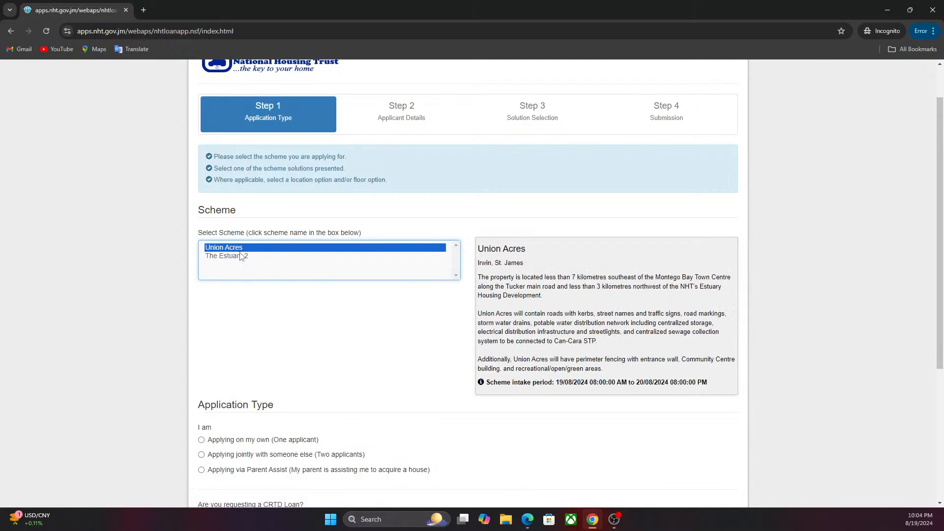
left_click(225, 255)
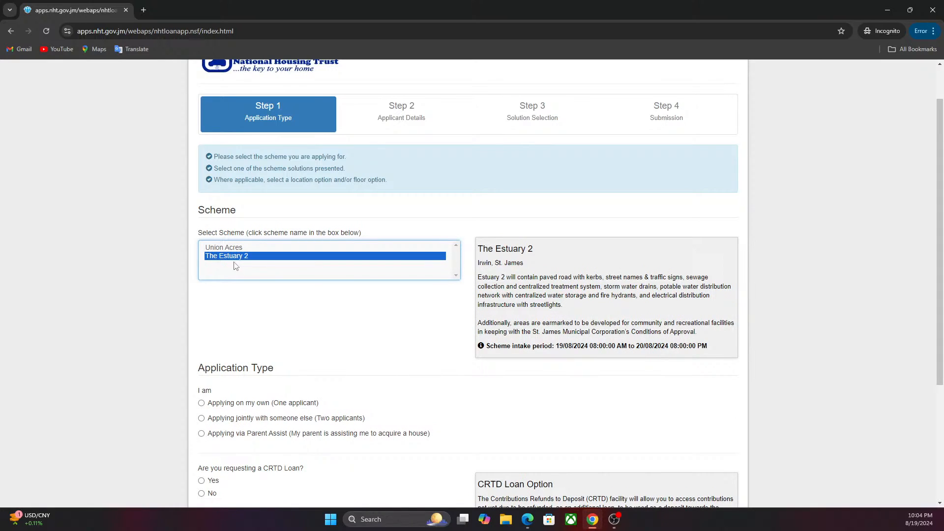
left_click(223, 248)
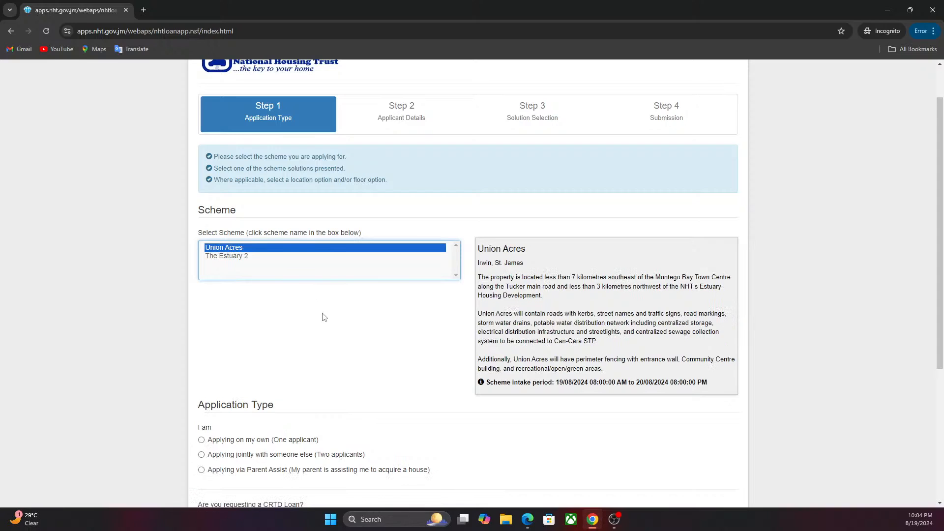
Keep Union Acres selected and choose 'Applying on my own (One applicant)'.
scroll("down", 3)
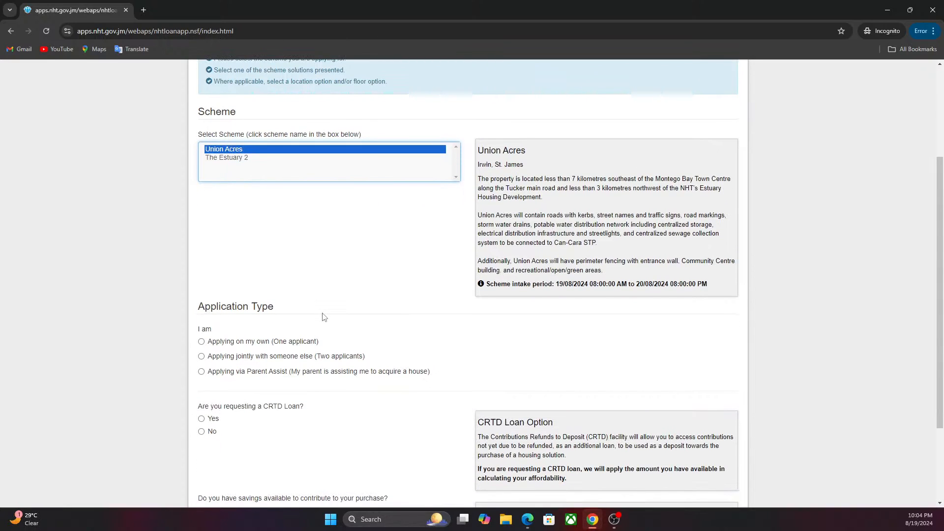
mouse_move(313, 313)
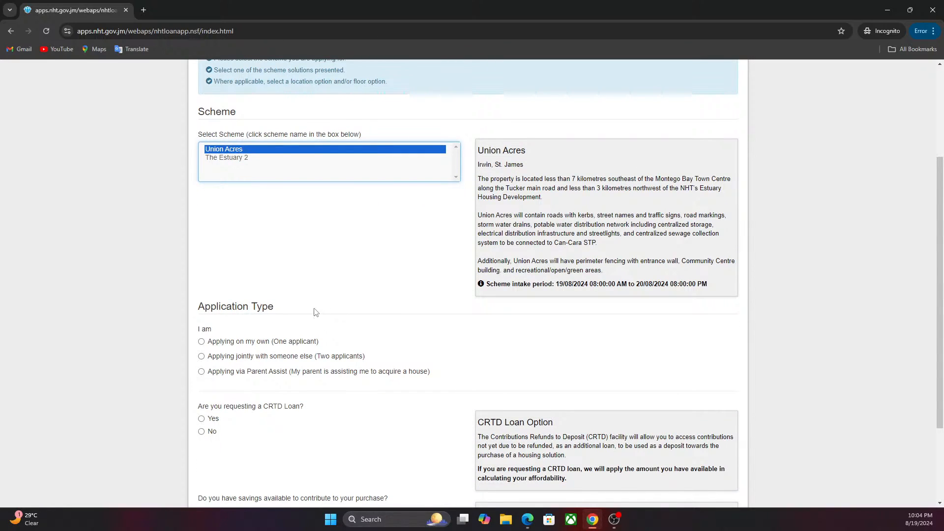
mouse_move(308, 311)
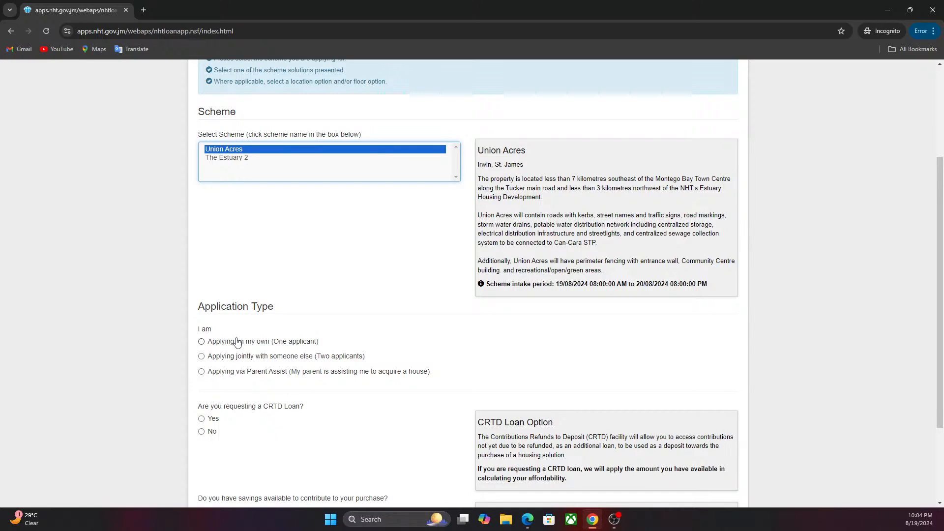
mouse_move(252, 345)
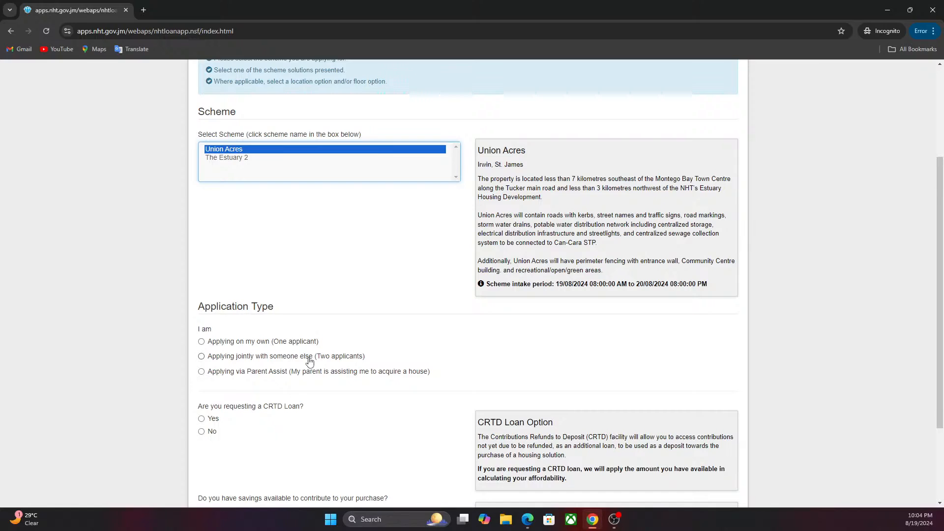
mouse_move(292, 365)
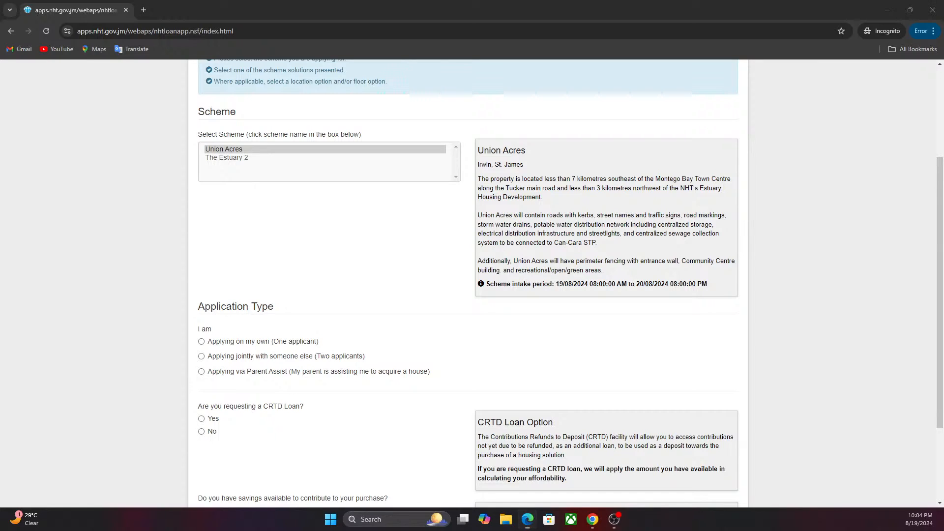
left_click(224, 148)
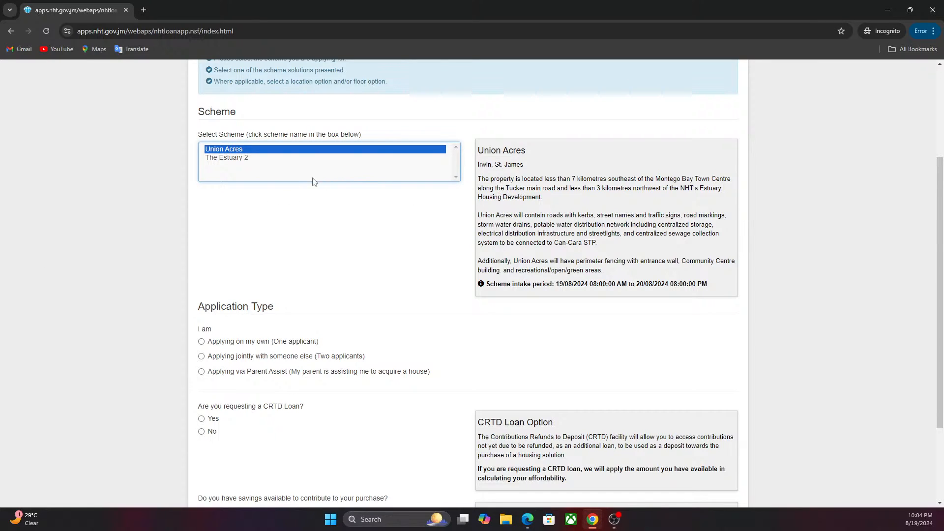
scroll("down", 3)
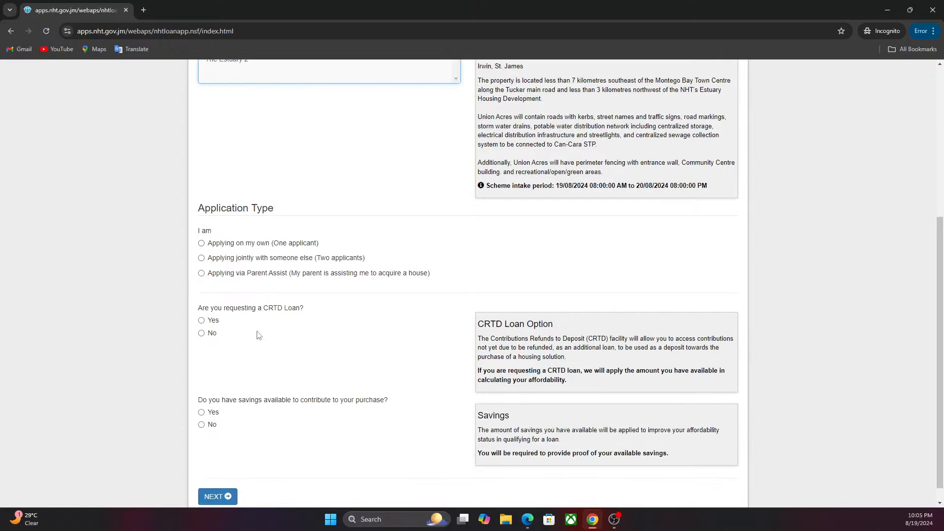
mouse_move(252, 319)
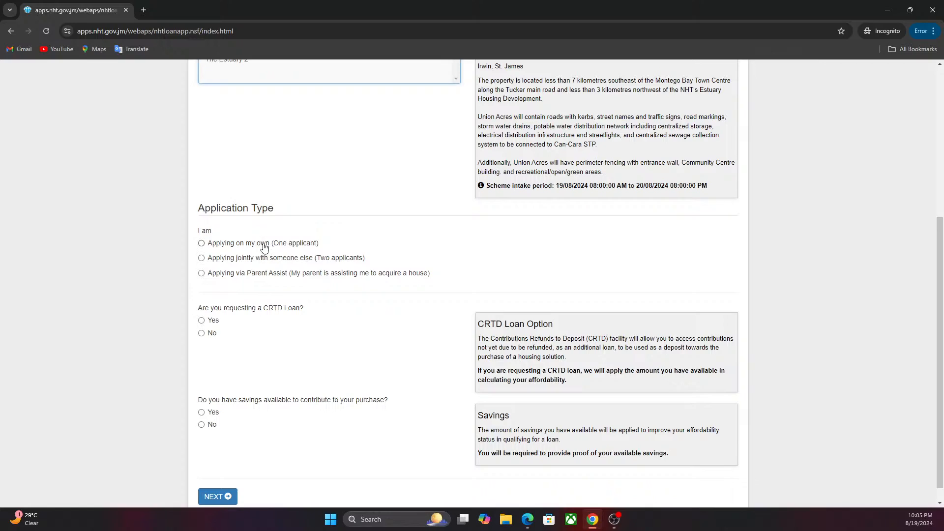
mouse_move(309, 261)
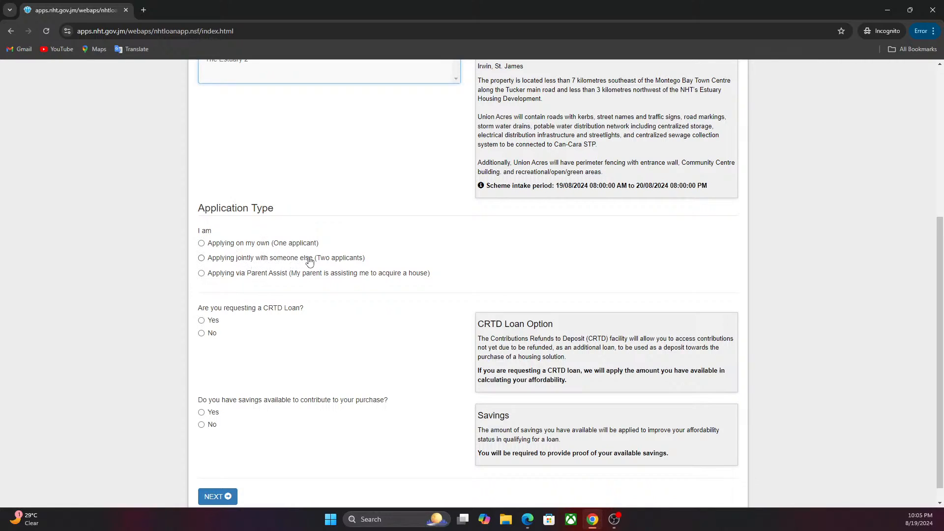
mouse_move(240, 278)
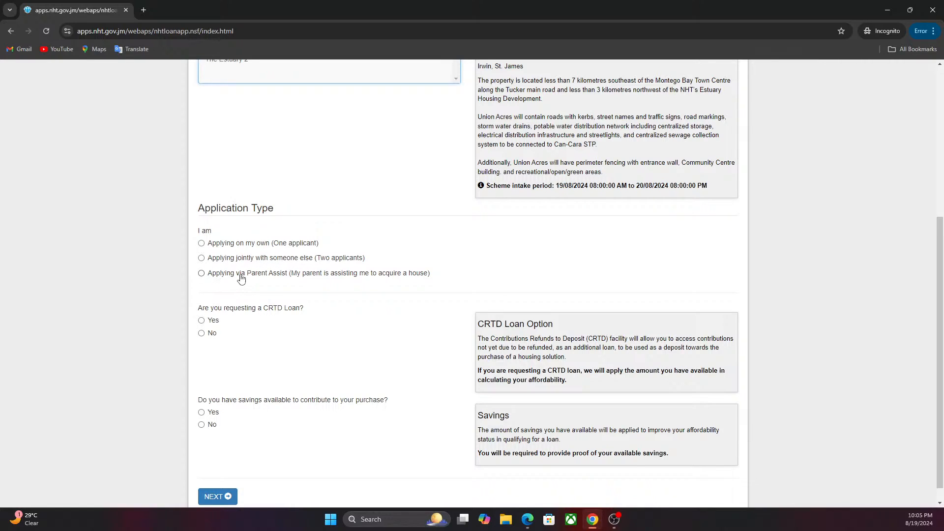
left_click(201, 243)
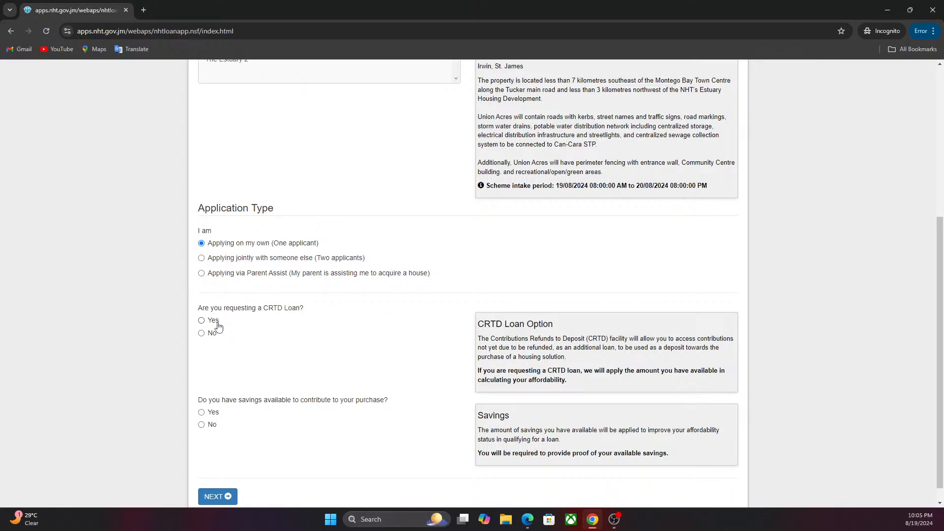
mouse_move(224, 325)
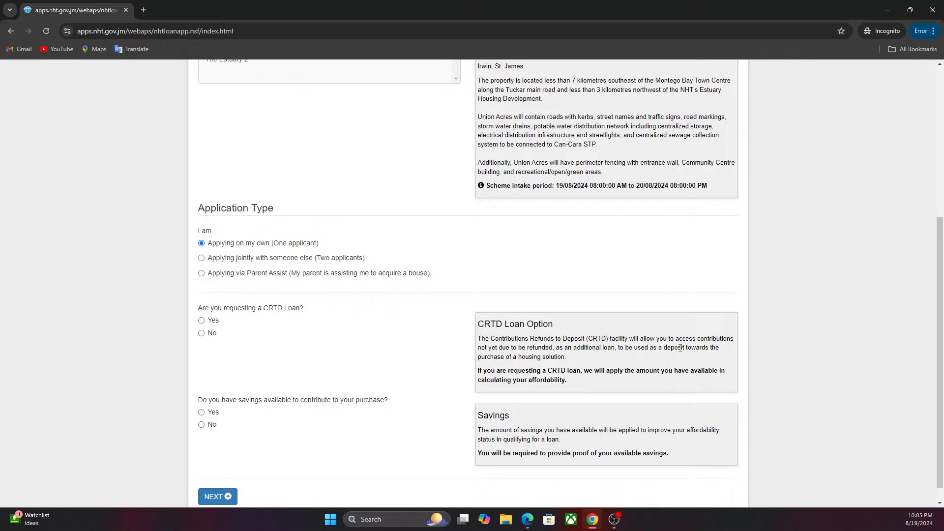
mouse_move(256, 315)
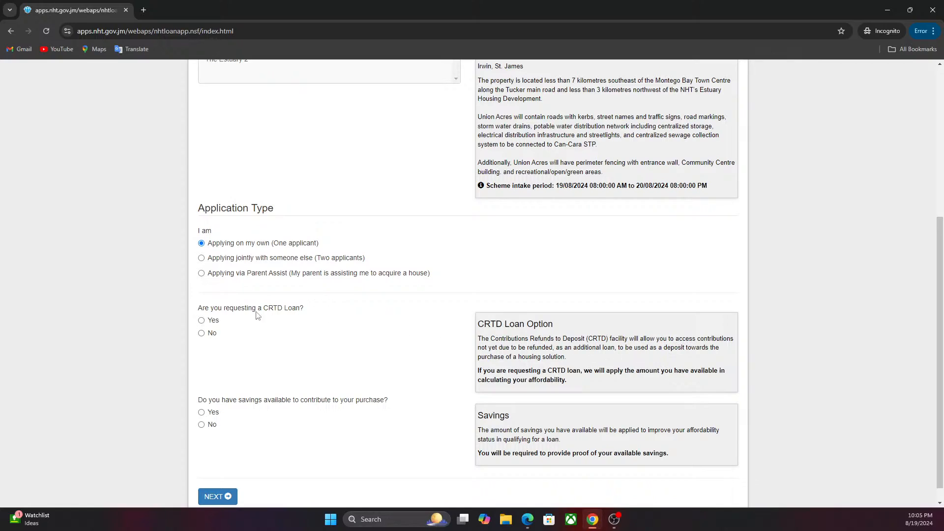
Answer Yes to requesting a CRTD loan and enter 200000 as available CRTD funds.
left_click(201, 320)
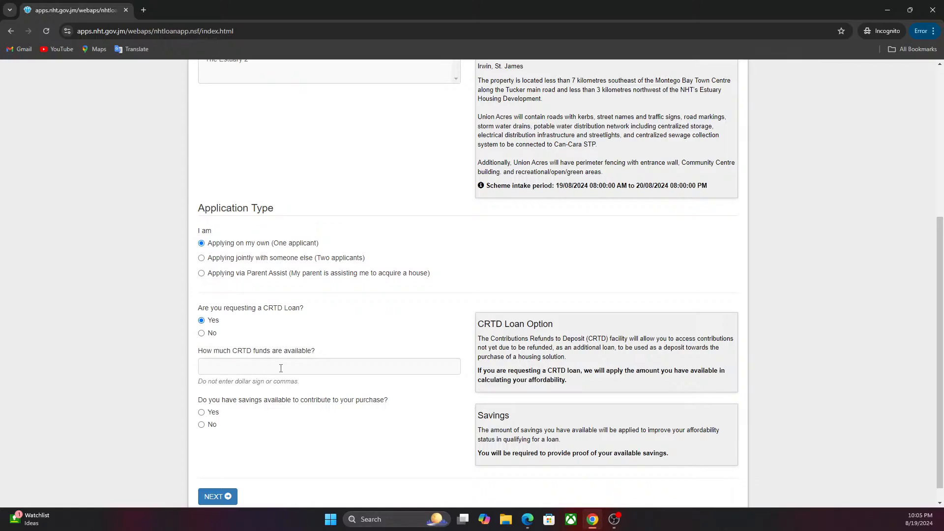
left_click(329, 366)
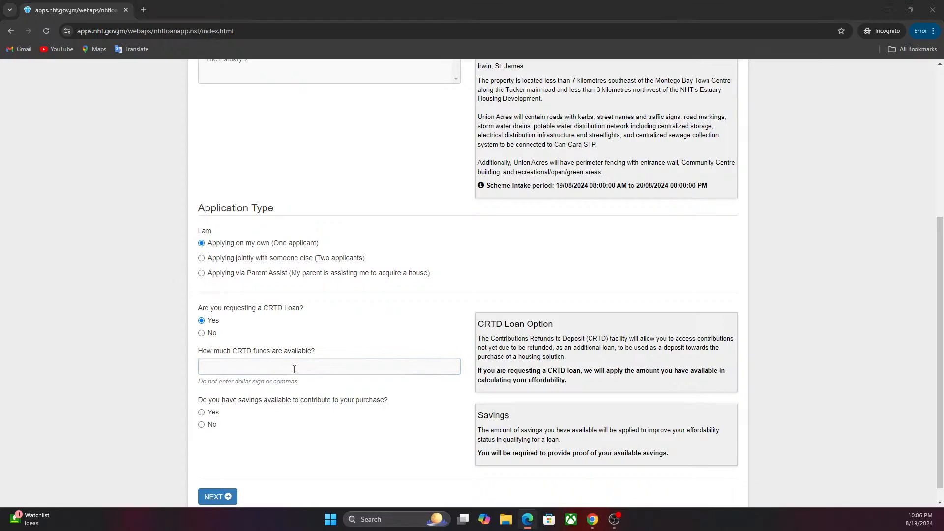
left_click(330, 366)
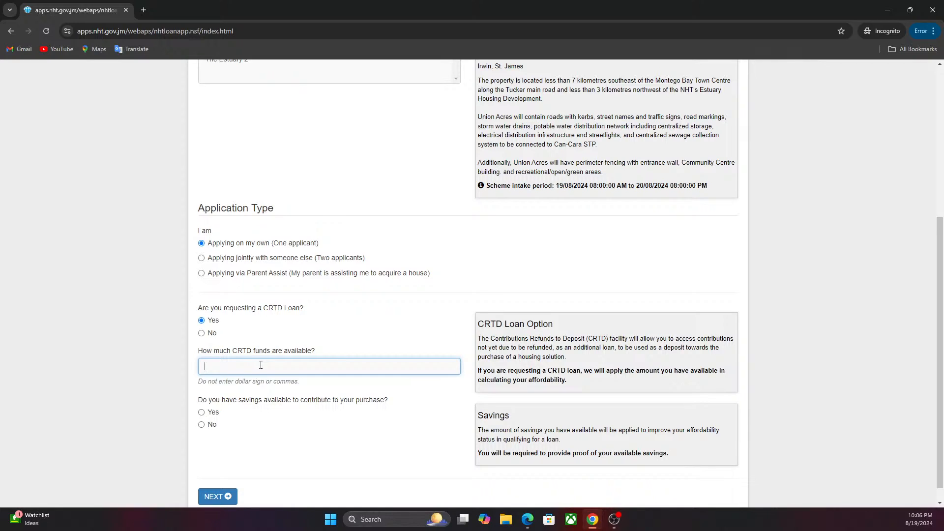
type("2")
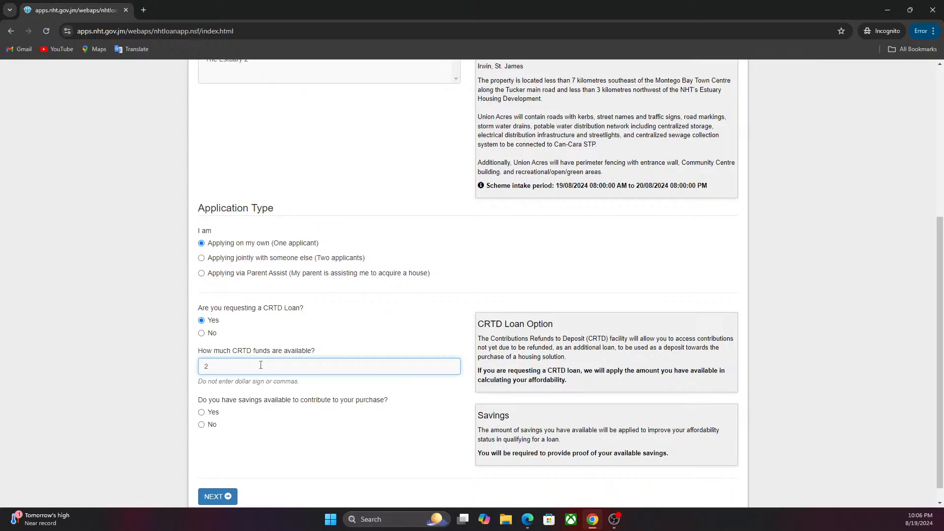
type("00000")
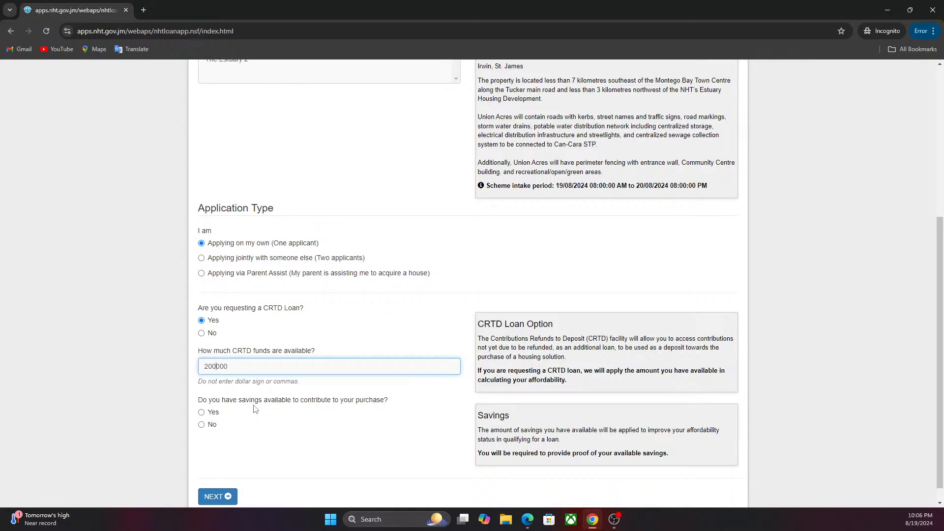
mouse_move(218, 412)
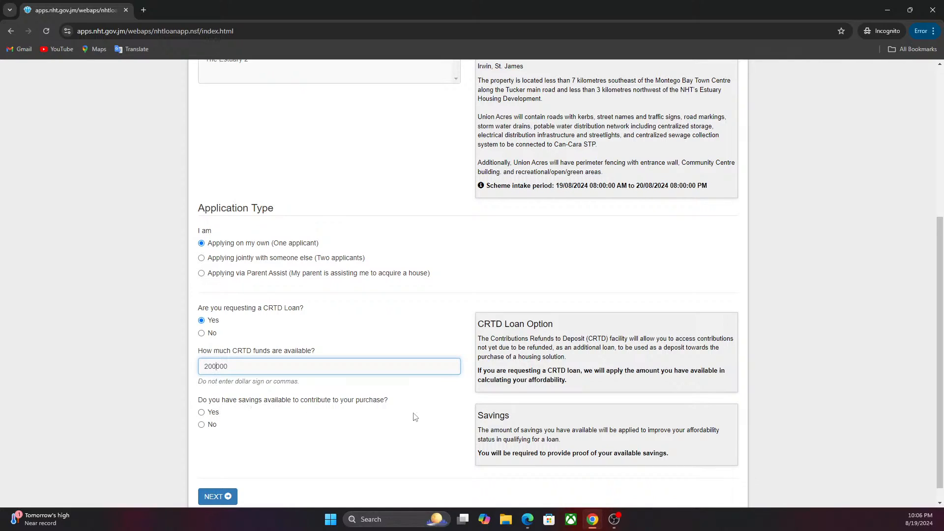
Declare savings of 200000 and continue to Step 2 Applicant Details.
left_click(201, 412)
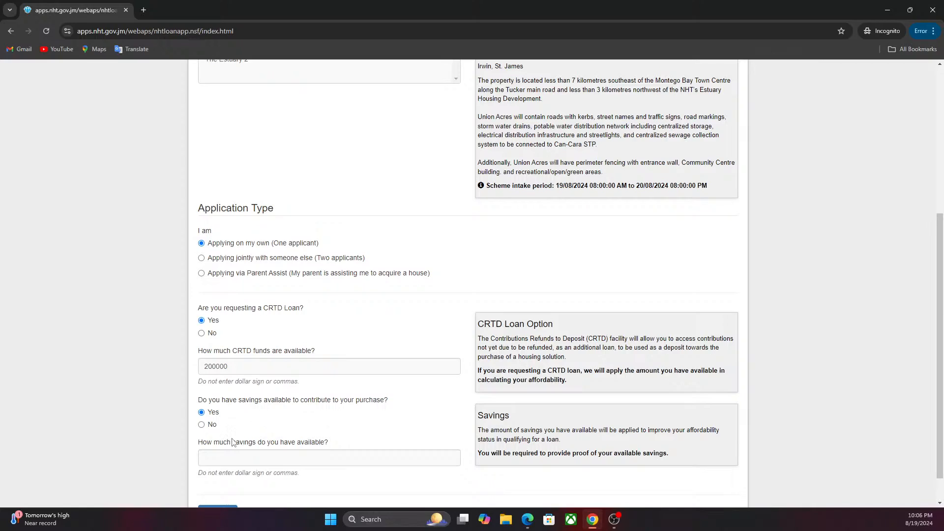
left_click(329, 458)
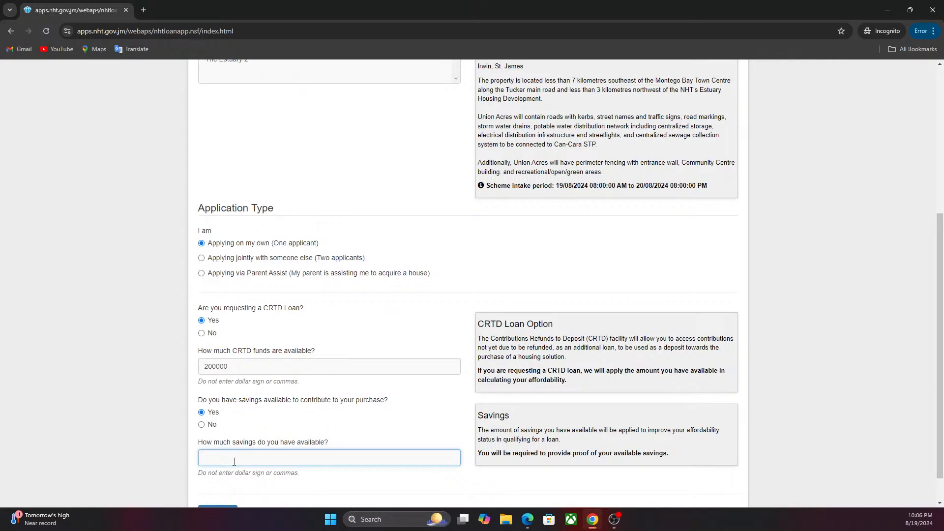
left_click(329, 457)
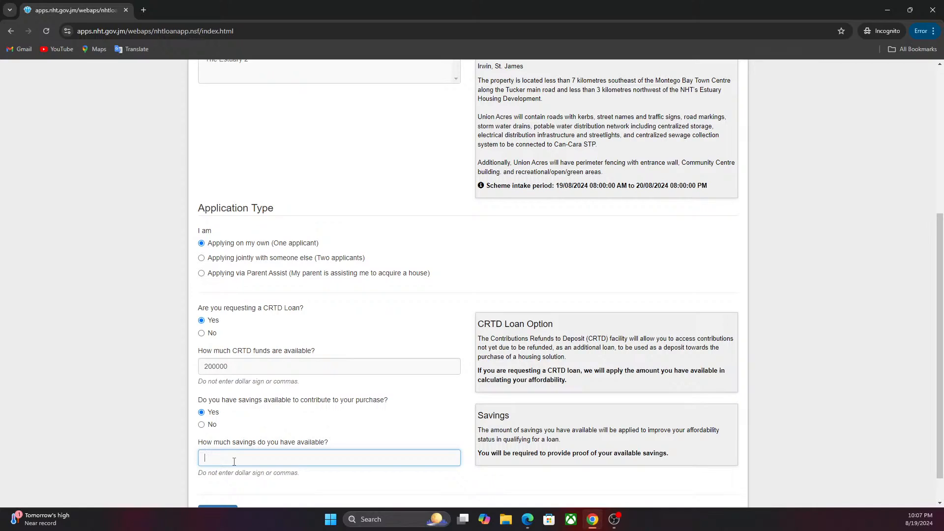
type("2")
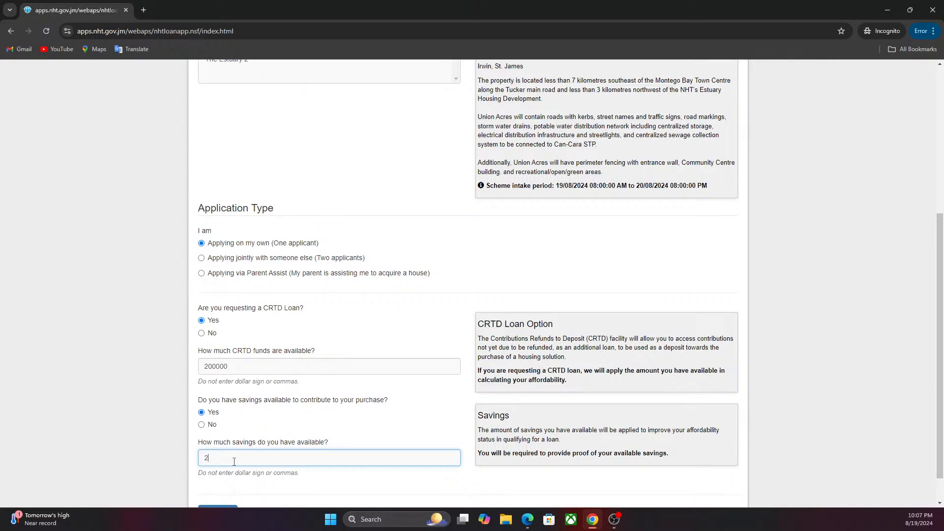
type("00000")
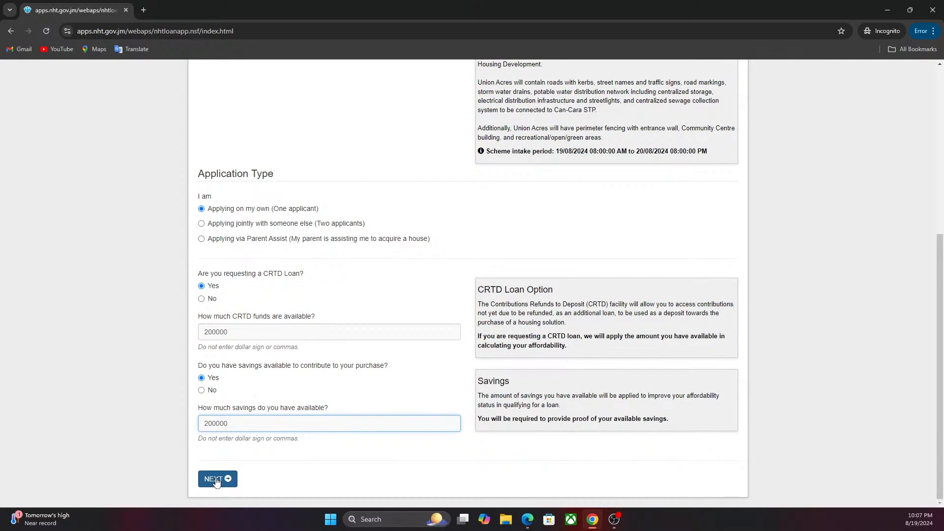
left_click(216, 478)
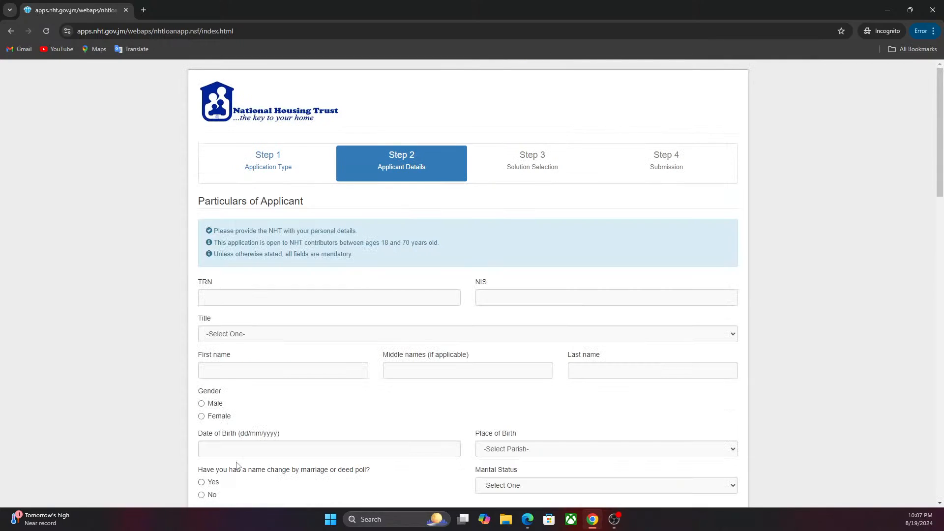
scroll("down", 3)
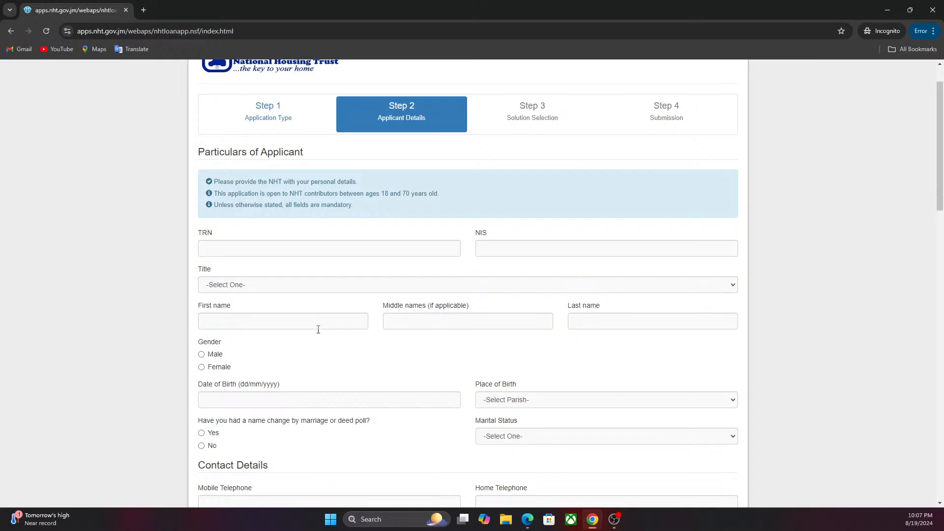
scroll("down", 3)
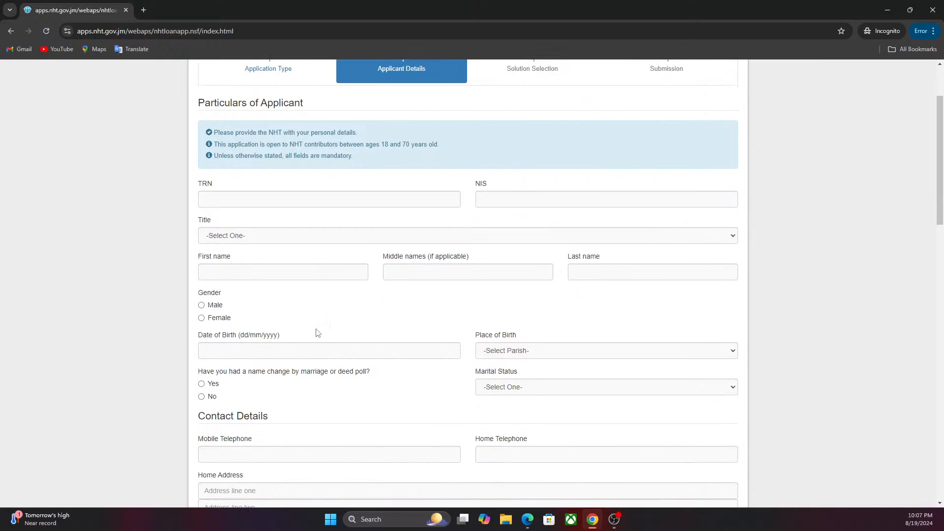
left_click(329, 198)
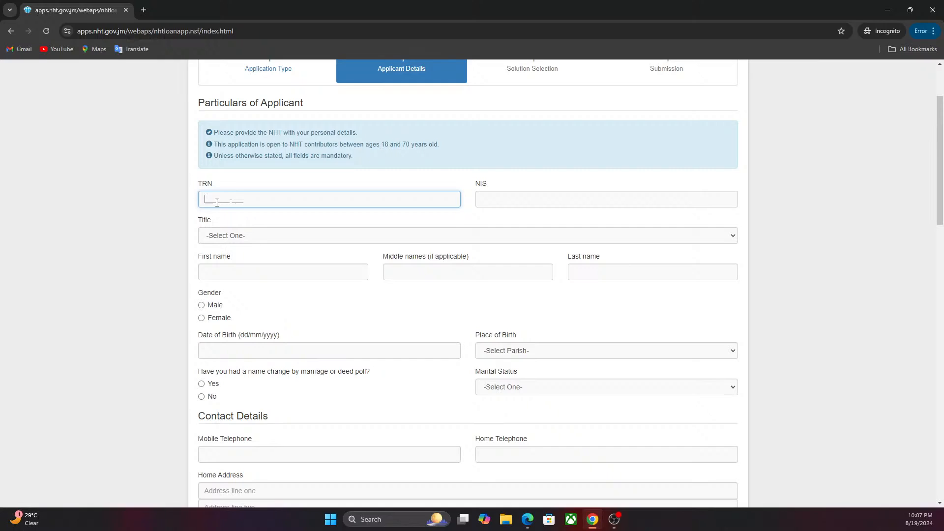
type("121")
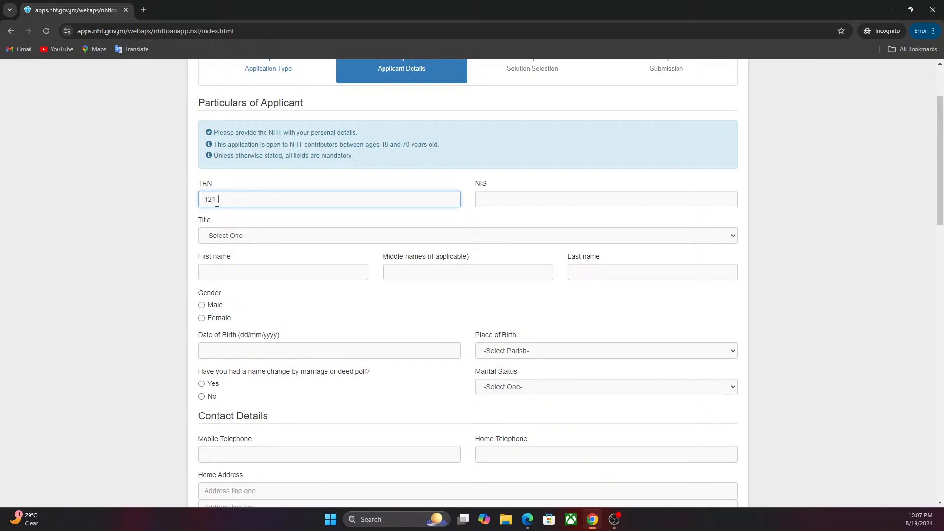
type("-")
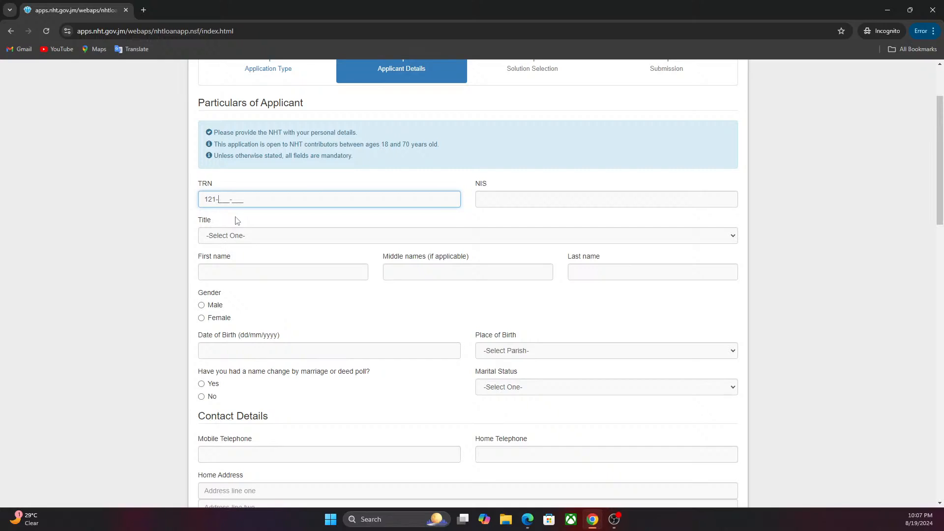
type("723-")
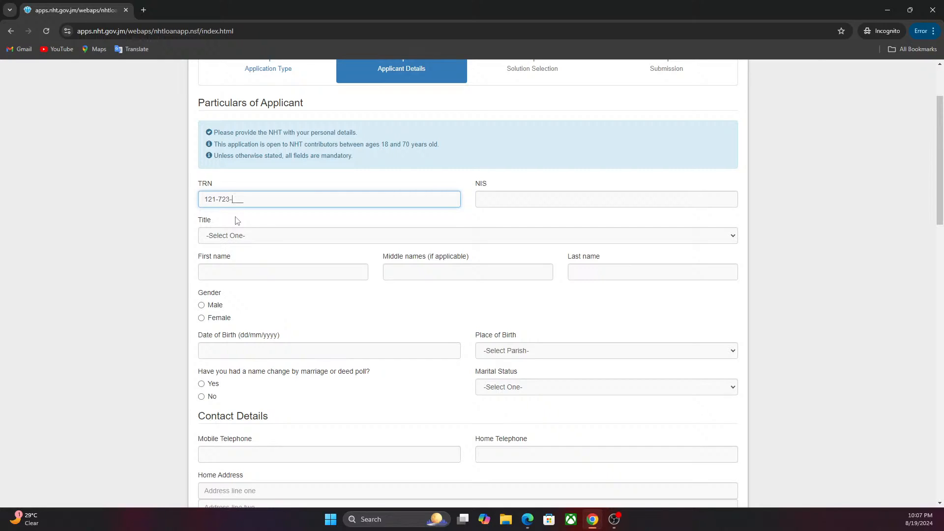
type("1")
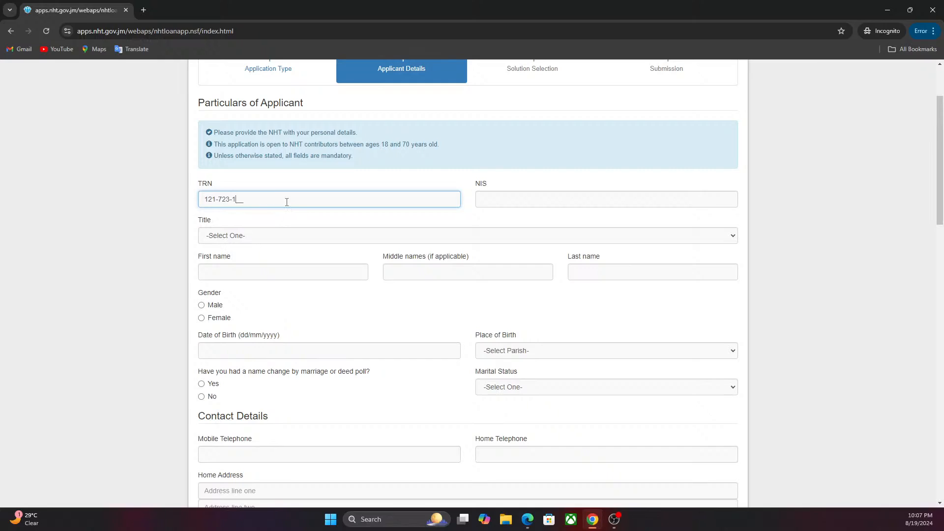
type("08")
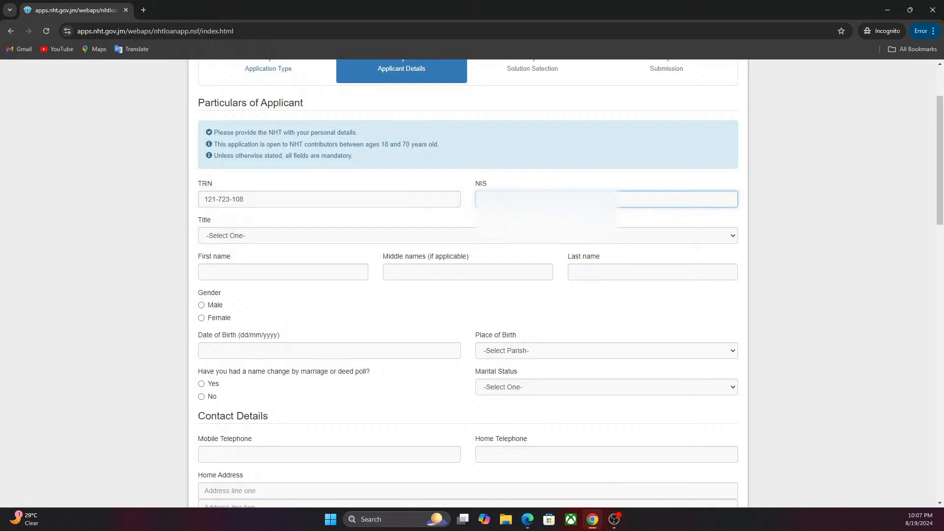
left_click(467, 271)
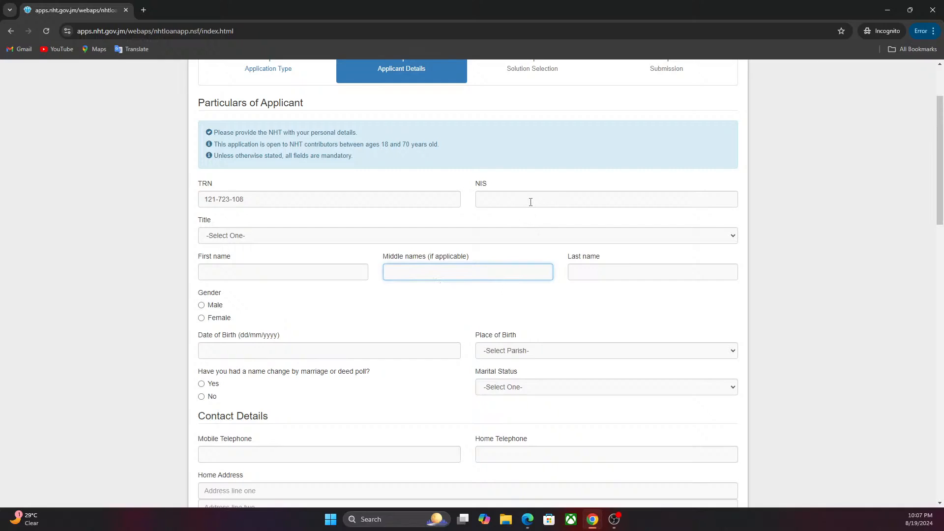
left_click(606, 198)
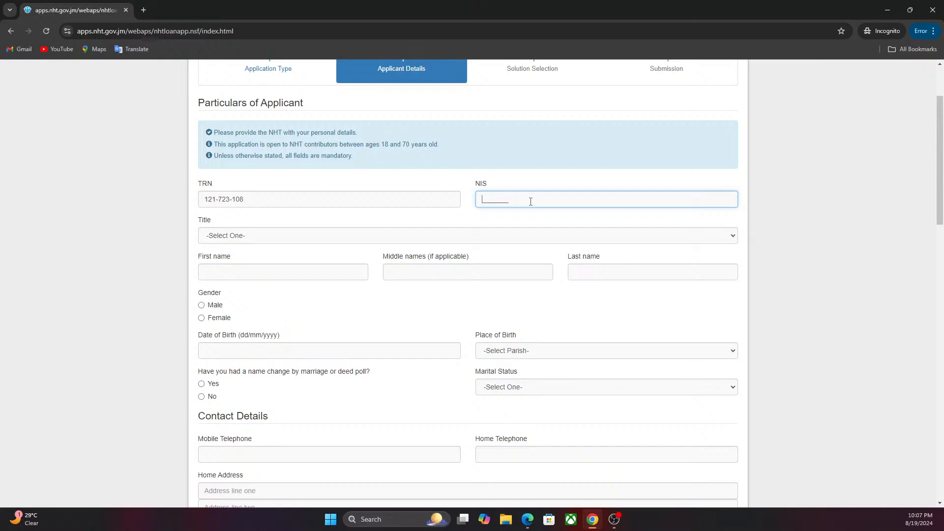
type("a900")
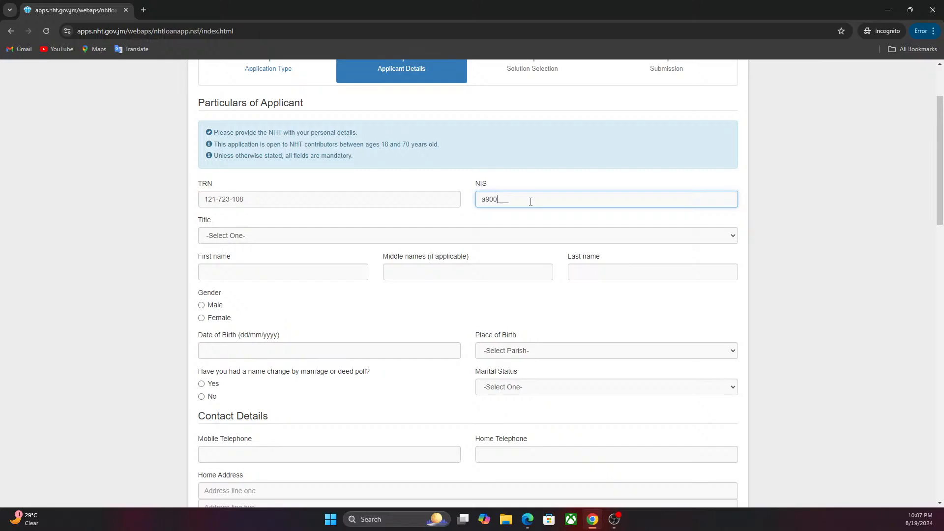
type("36")
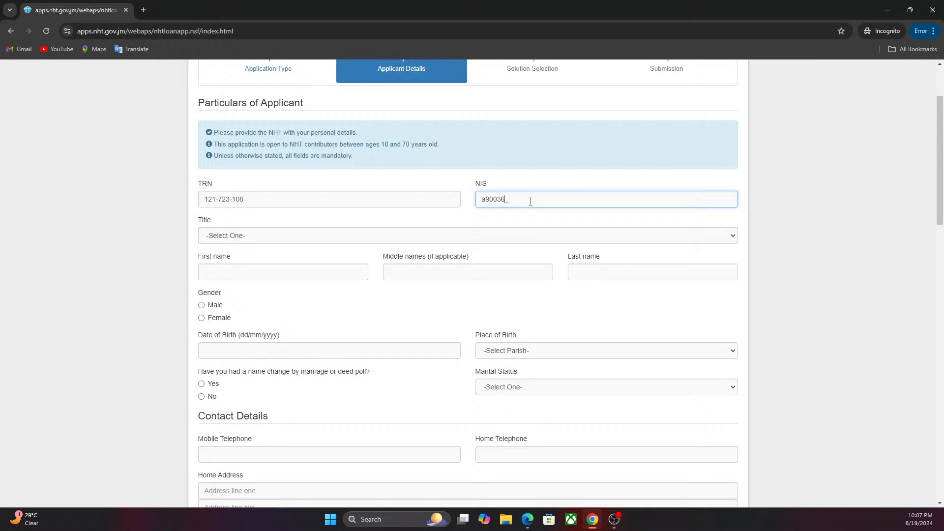
type("0")
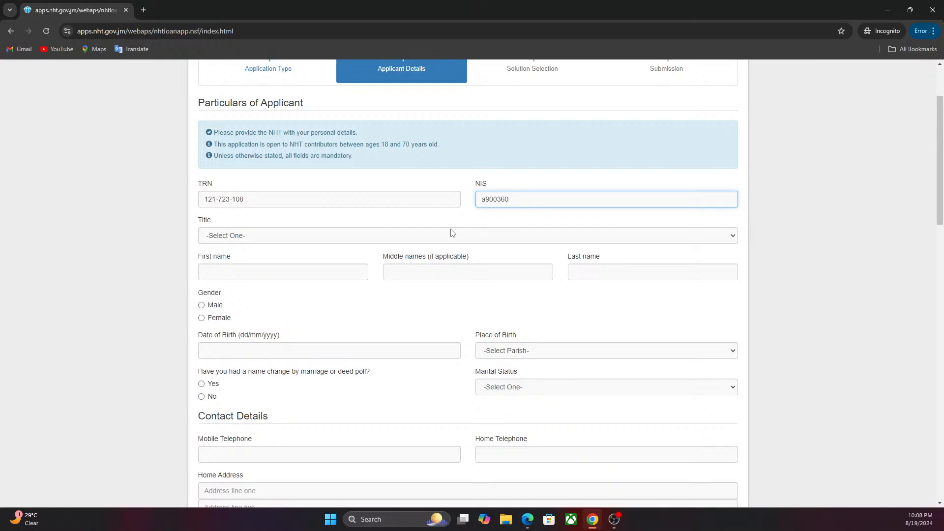
left_click(467, 235)
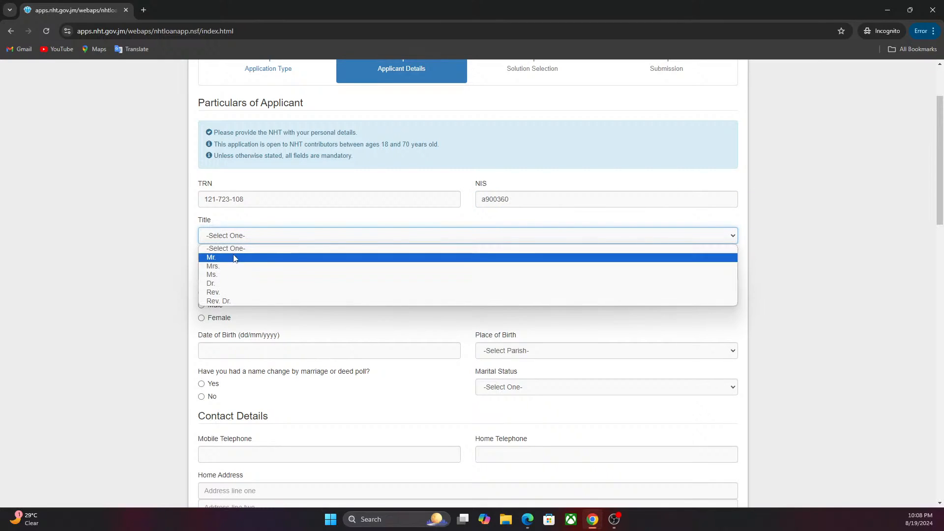
Choose Mr. as the title, fill the name fields and move to Date of Birth.
left_click(210, 258)
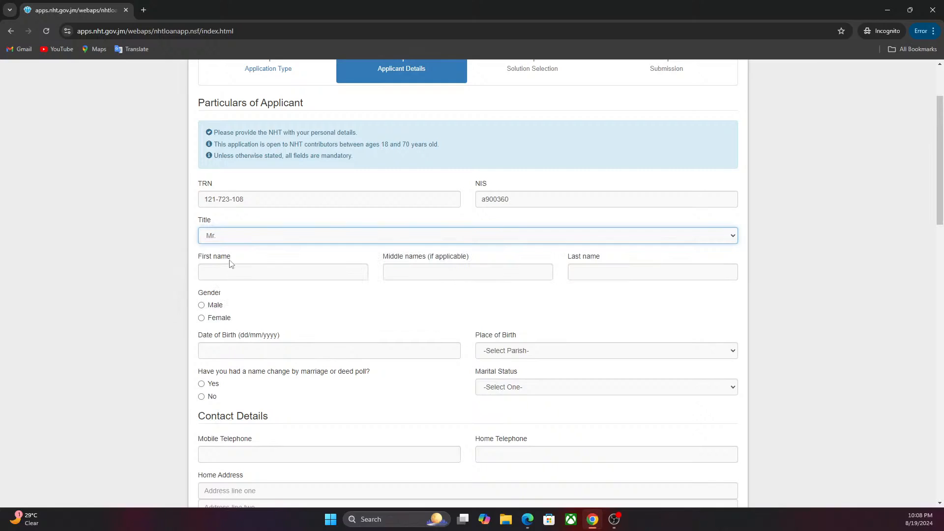
mouse_move(324, 253)
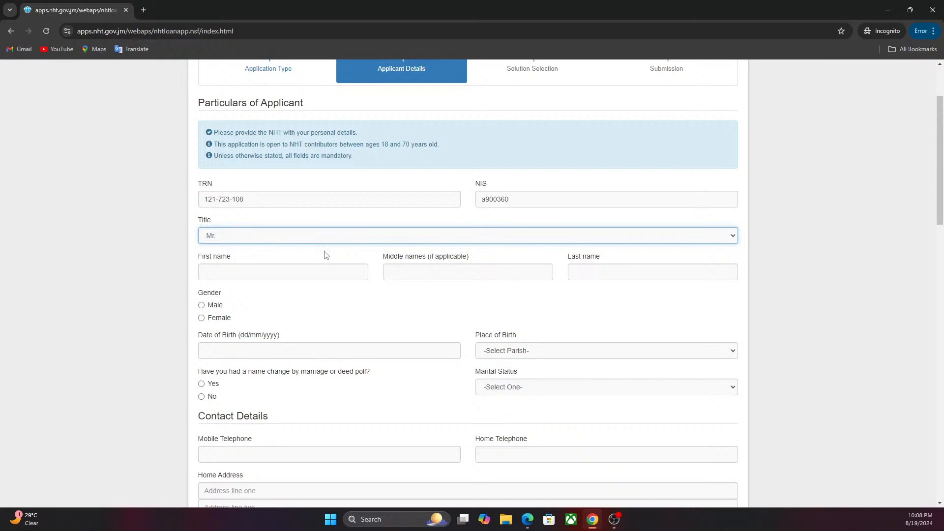
mouse_move(324, 255)
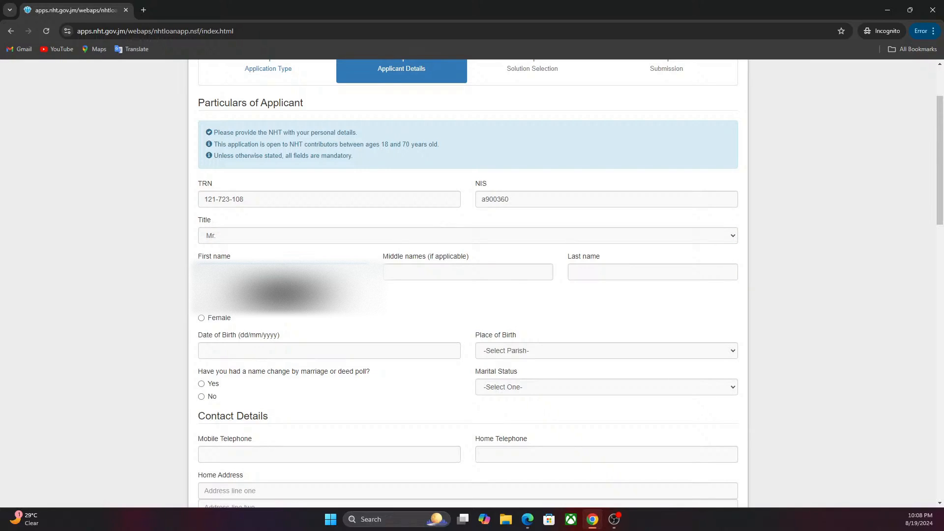
left_click(467, 271)
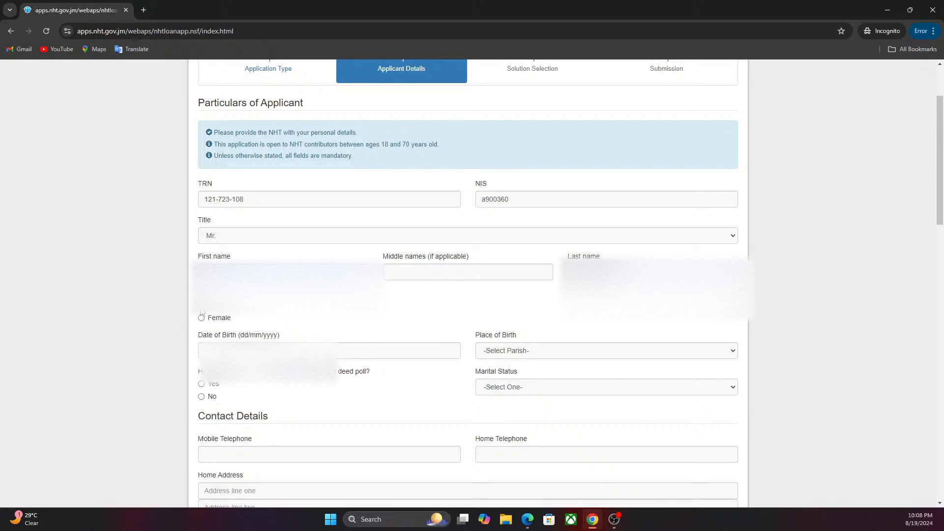
left_click(329, 350)
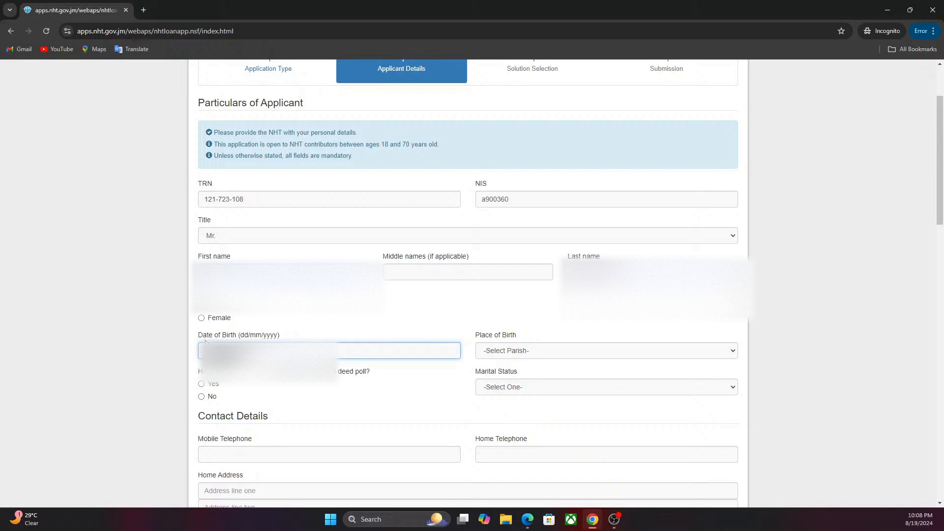
left_click(329, 350)
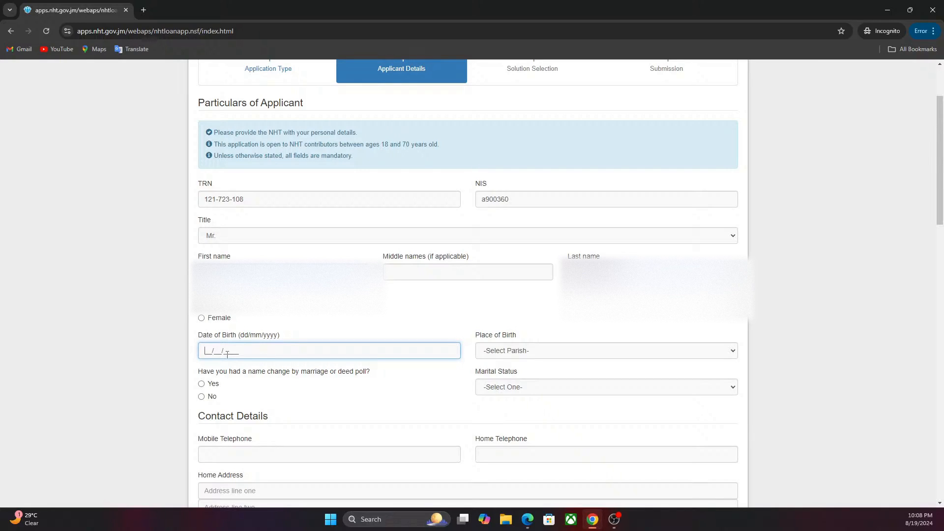
type("0")
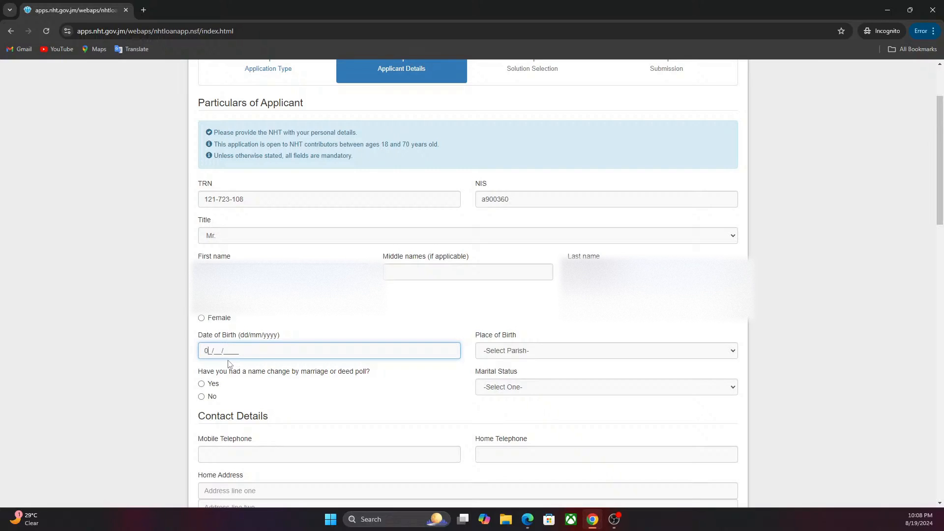
type("3")
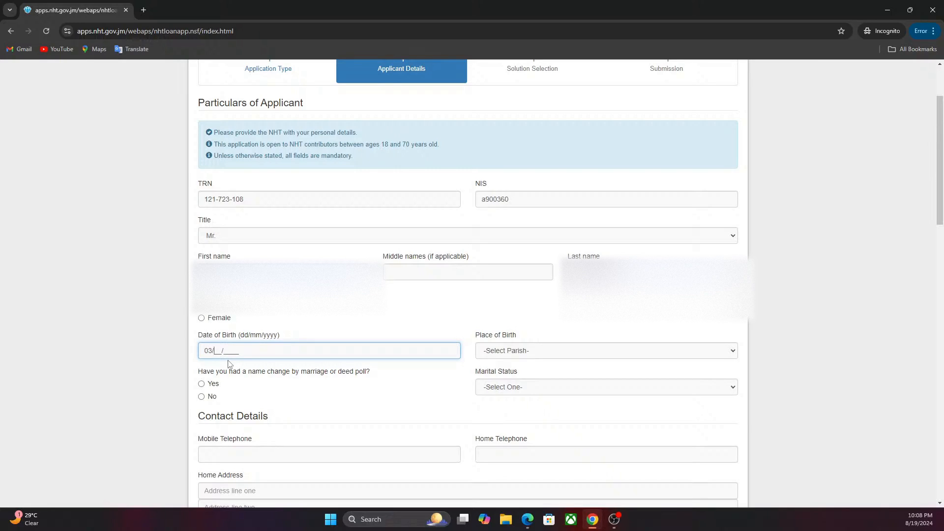
type("04")
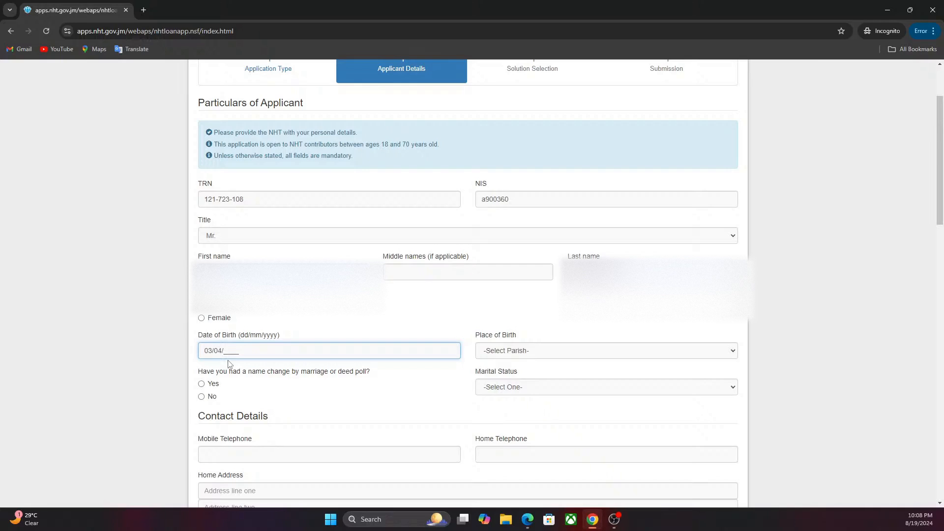
type("199")
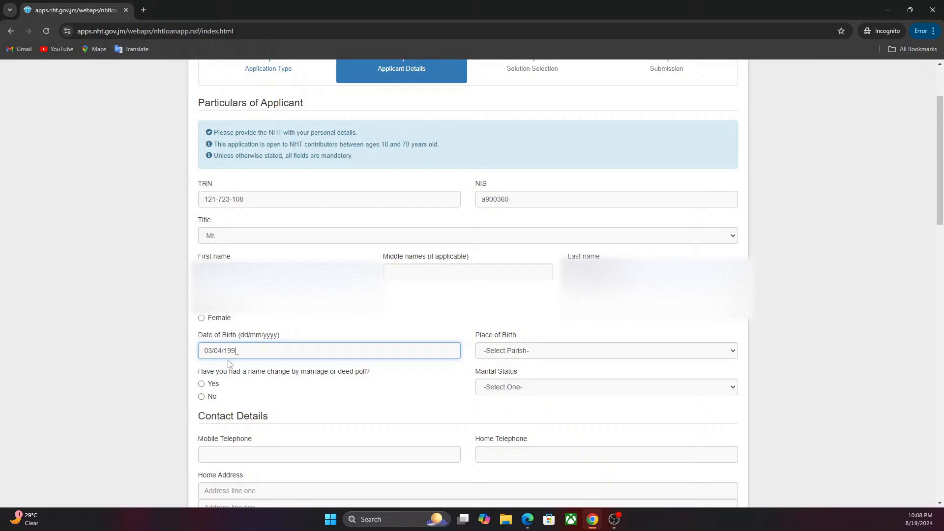
mouse_move(234, 372)
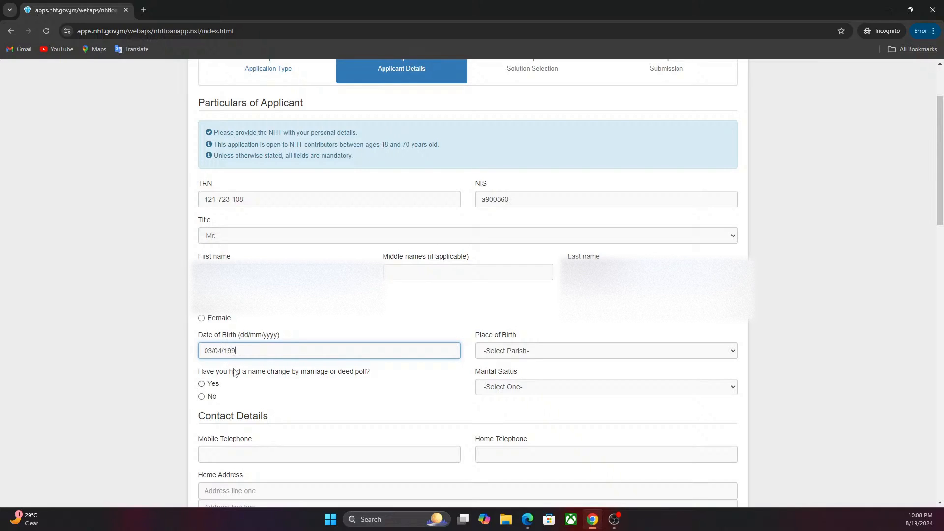
type("0")
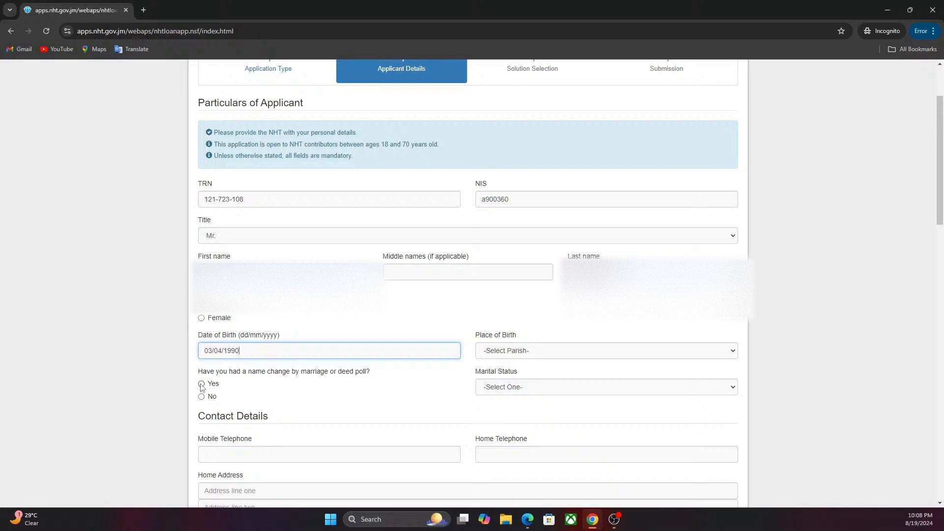
left_click(201, 398)
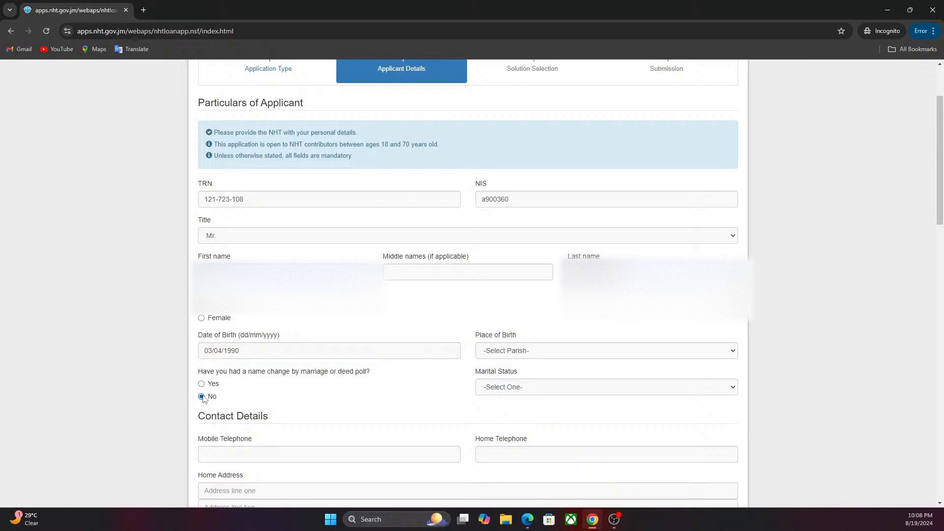
Set place of birth to St. James and marital status to Never married.
left_click(606, 350)
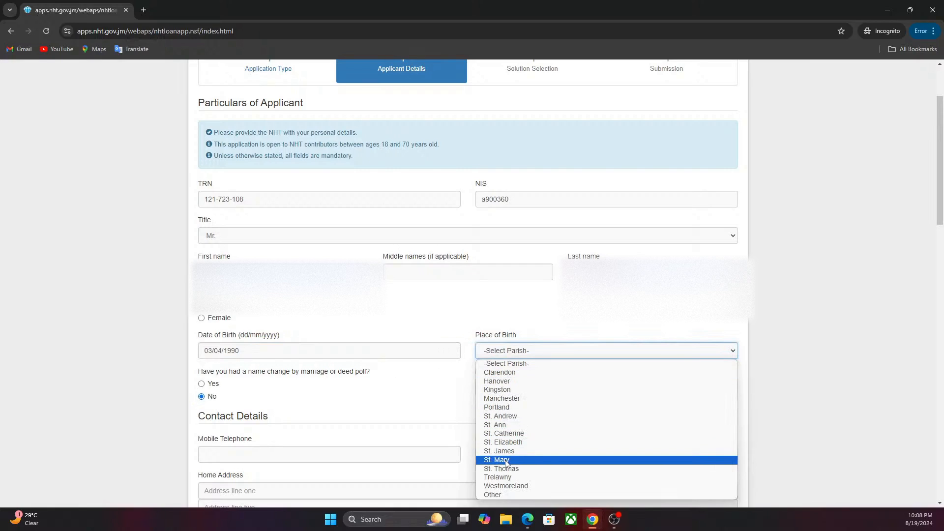
left_click(499, 450)
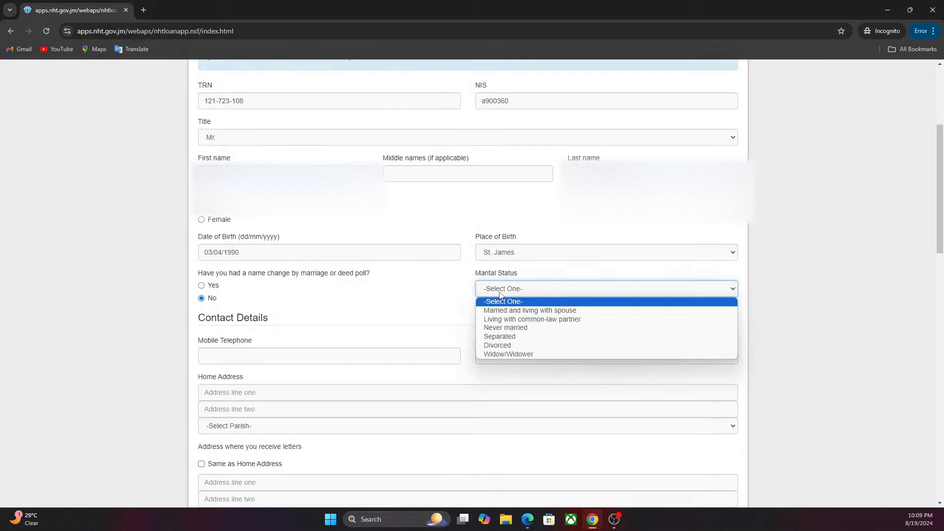
mouse_move(531, 319)
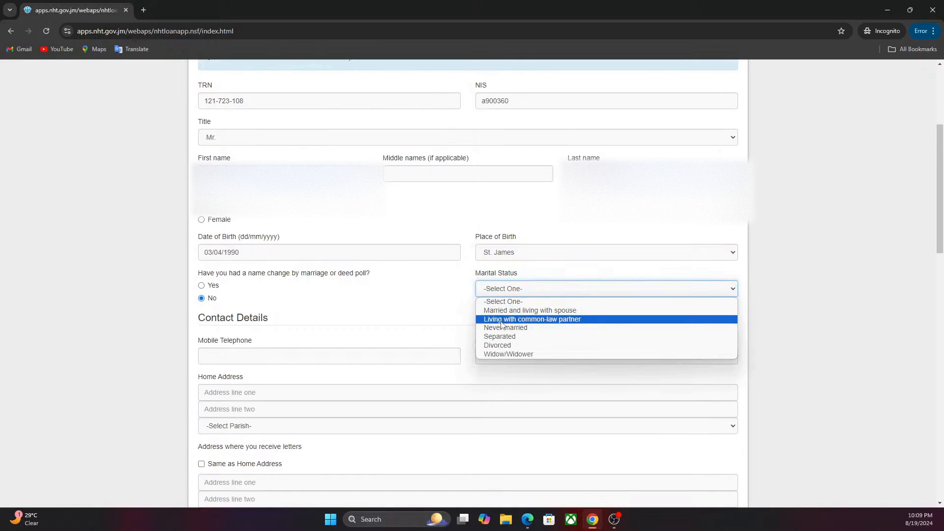
mouse_move(506, 327)
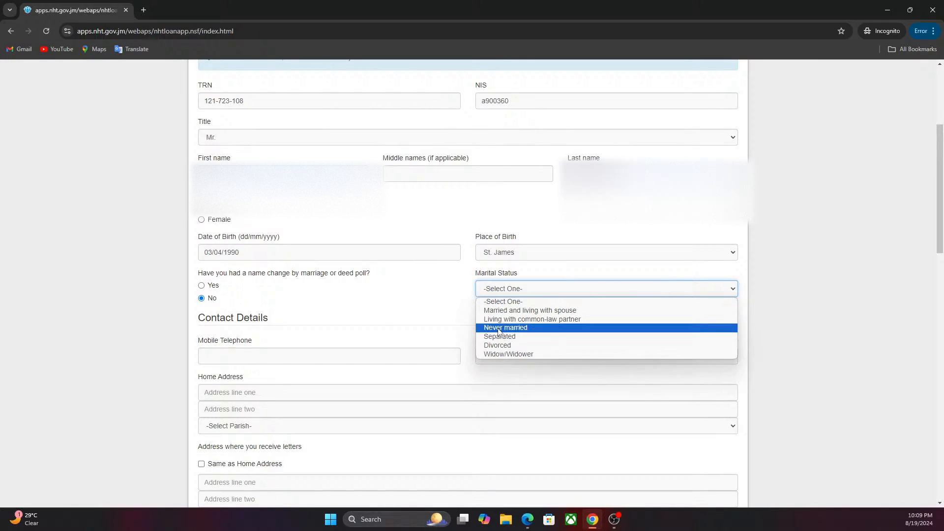
left_click(506, 327)
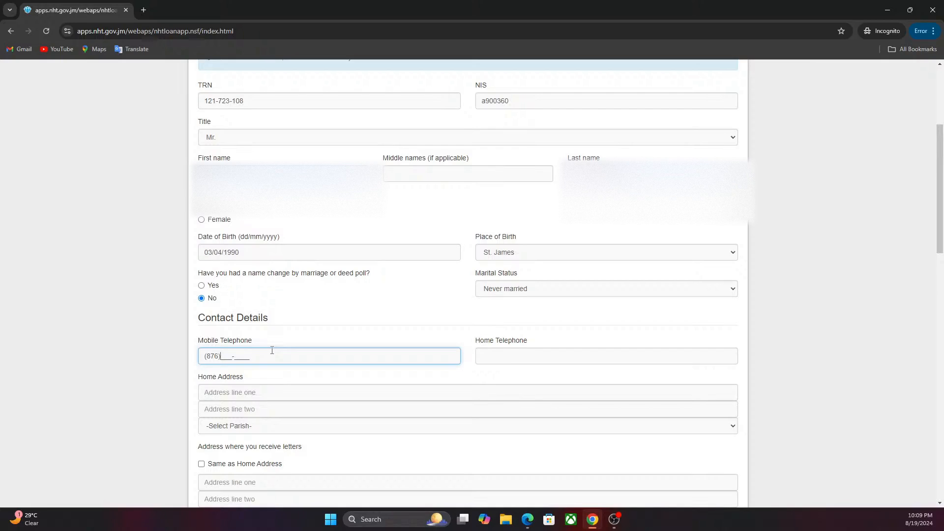
type("8")
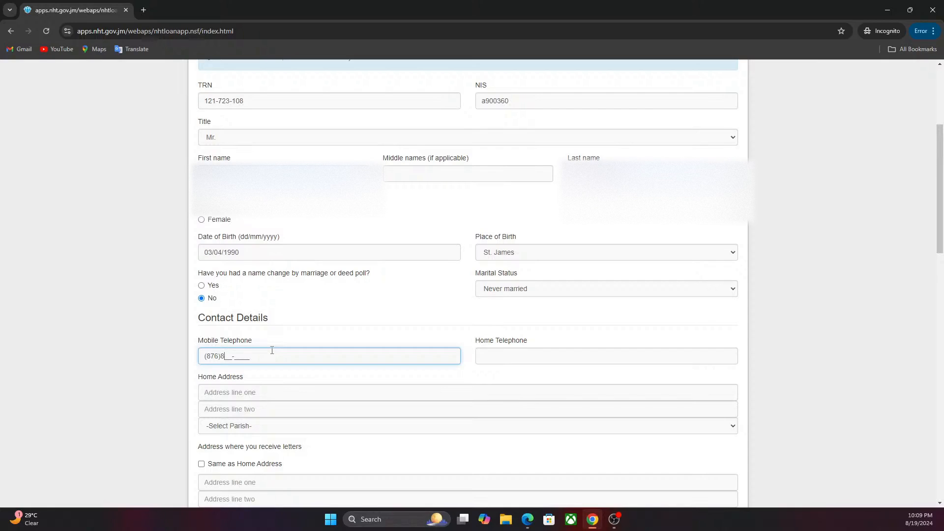
type("33-1")
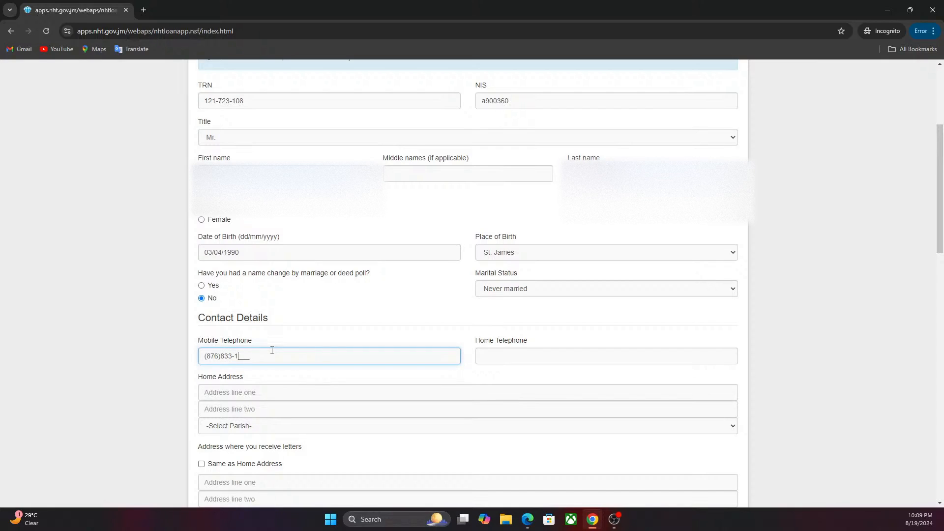
type("888")
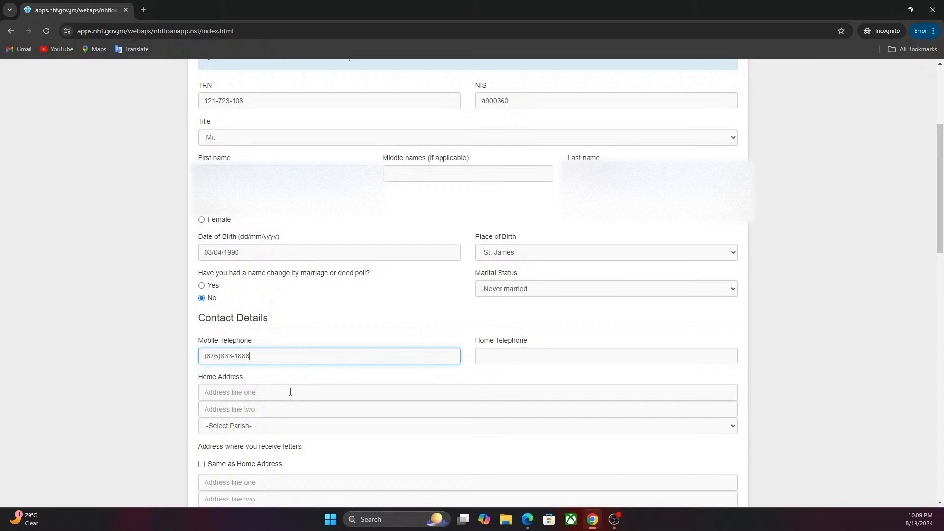
scroll("down", 3)
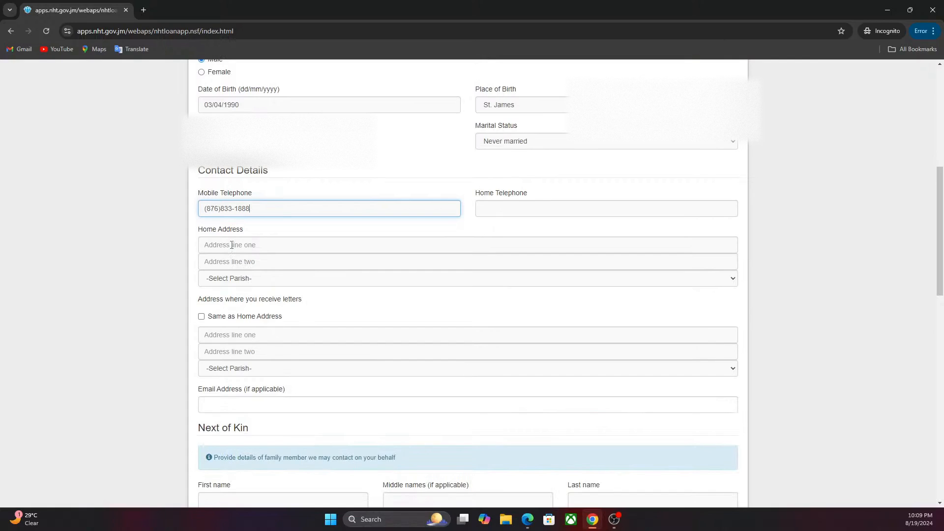
Tick 'Same as Home Address' for letters, then scroll through Next of Kin to Housing Status.
scroll("down", 3)
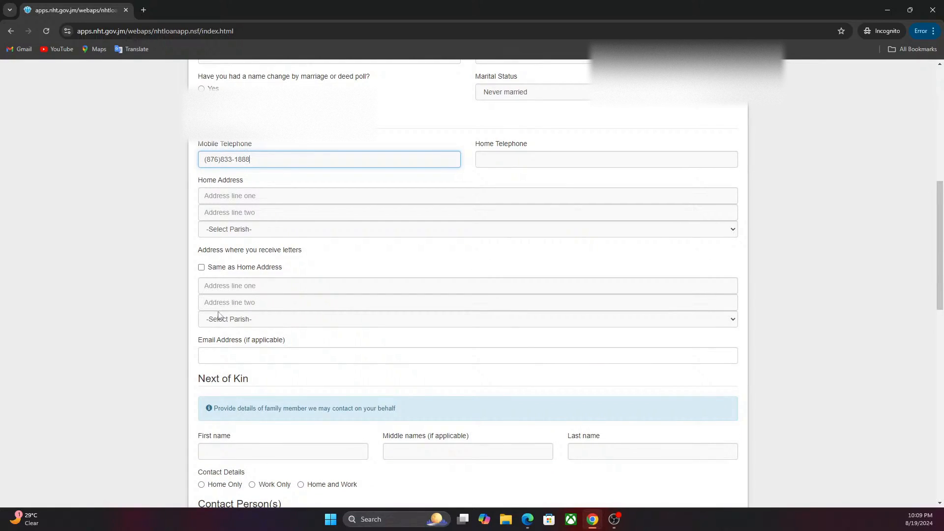
left_click(201, 267)
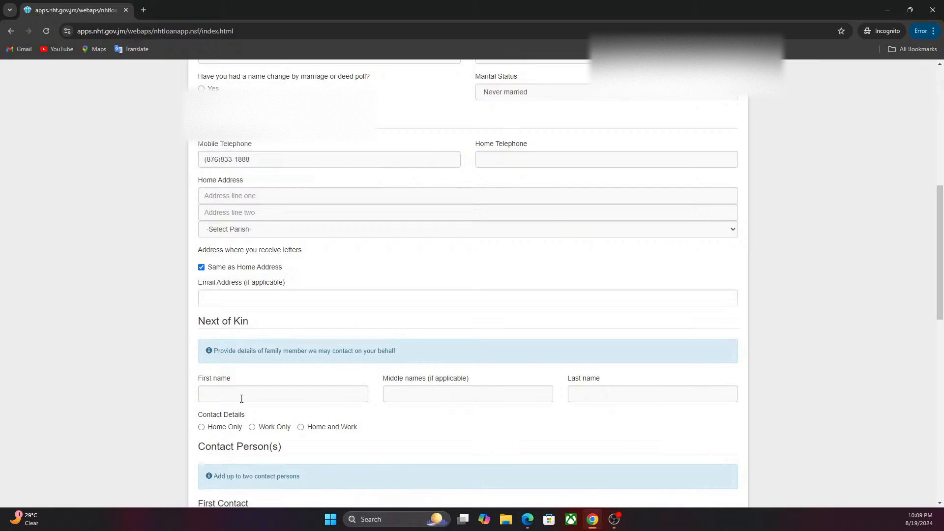
scroll("down", 3)
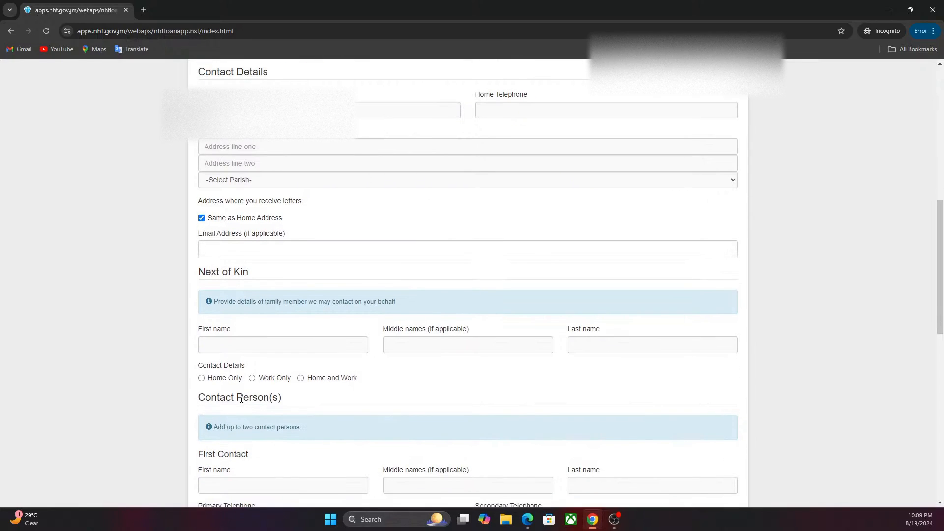
scroll("down", 3)
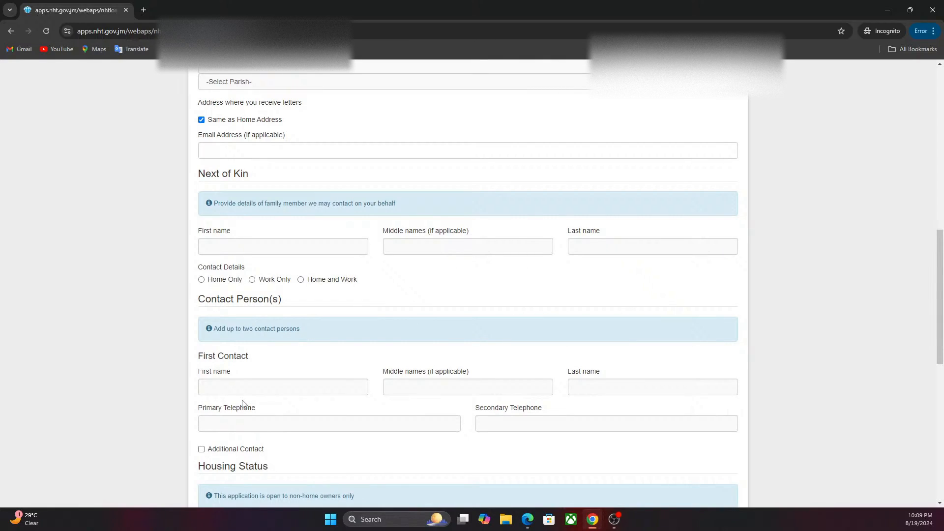
scroll("down", 3)
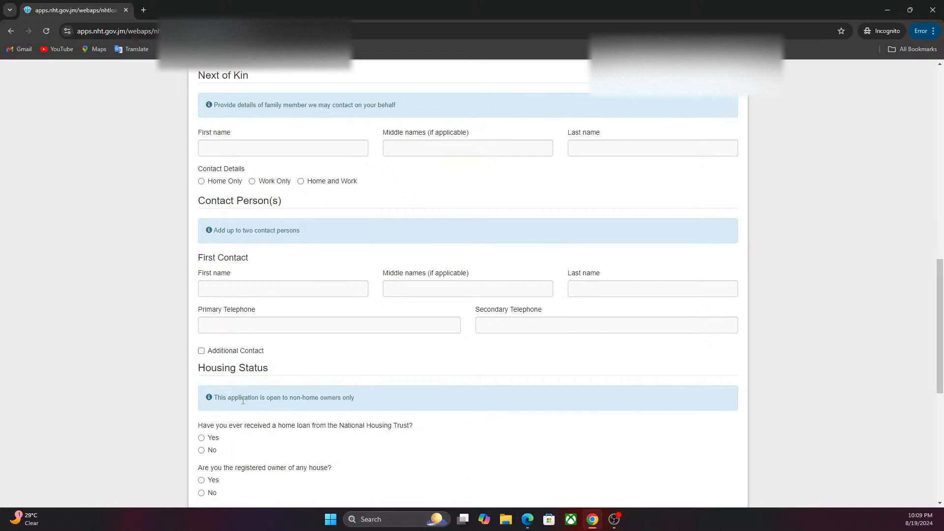
scroll("down", 3)
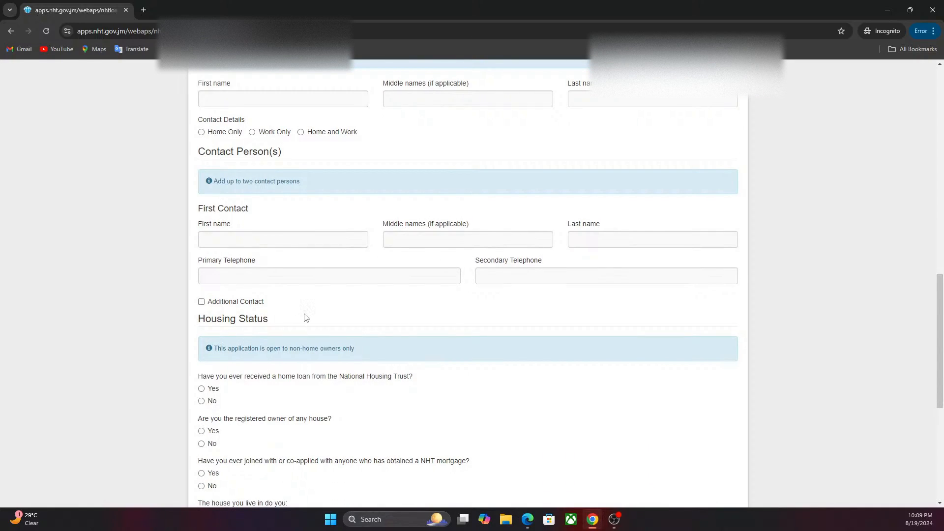
scroll("down", 3)
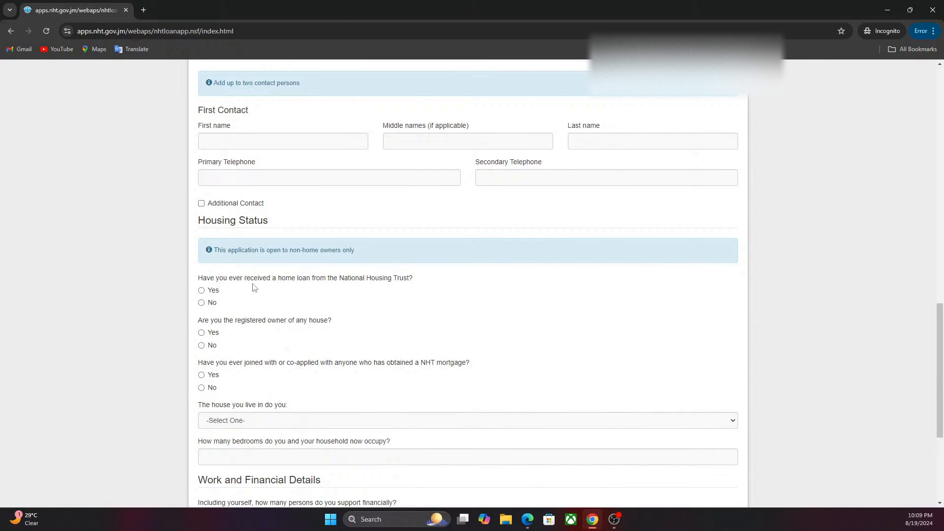
scroll("up", 3)
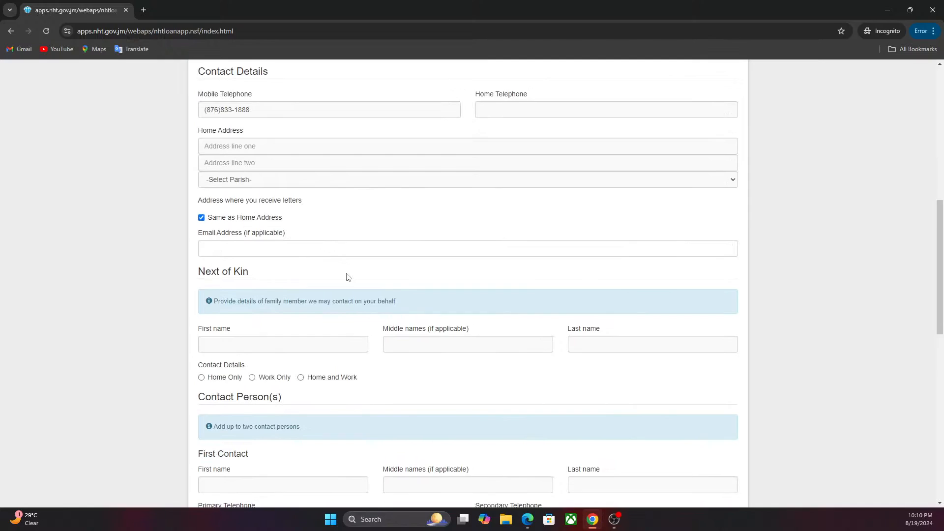
mouse_move(284, 247)
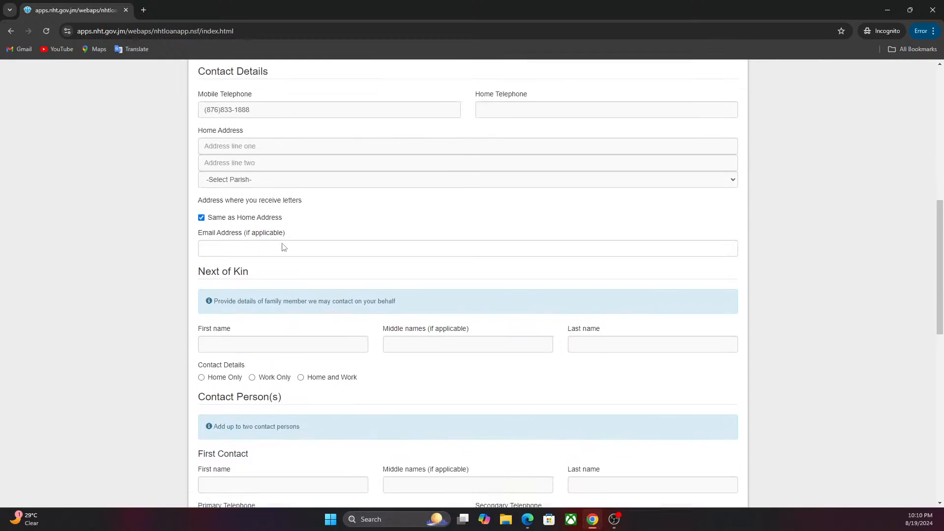
scroll("down", 3)
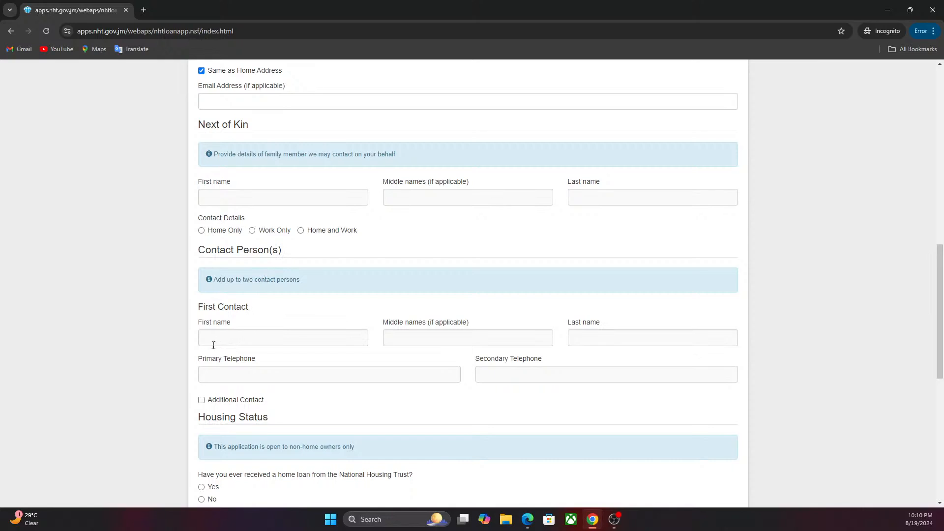
Settle the previous NHT loan question on No after toggling it to Yes and back.
scroll("down", 3)
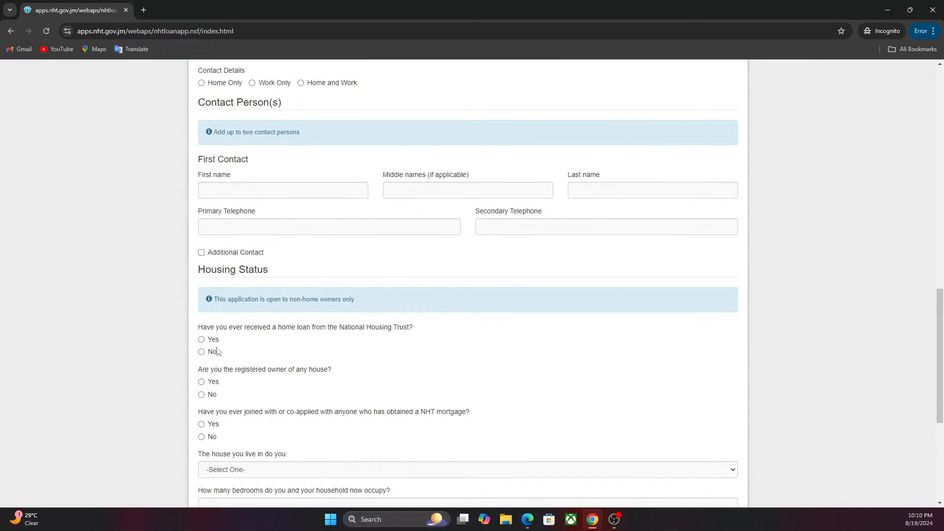
mouse_move(302, 336)
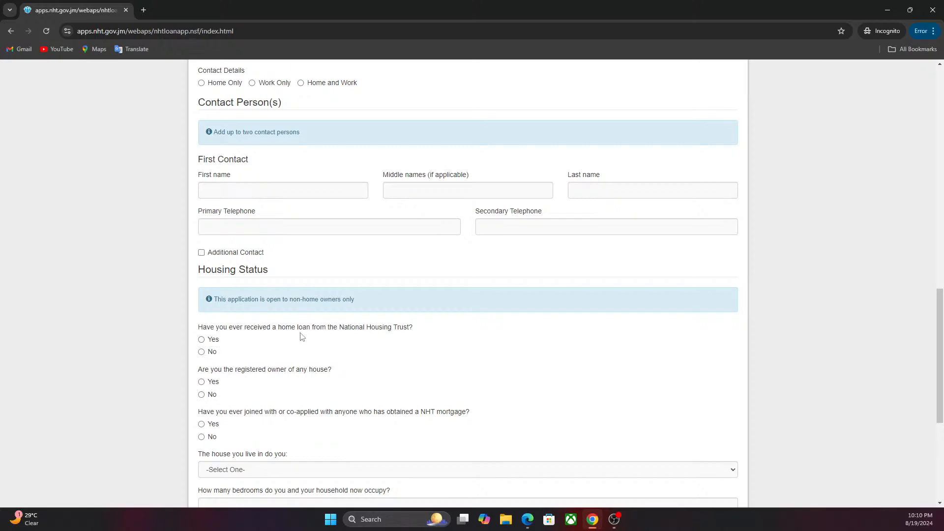
left_click(201, 351)
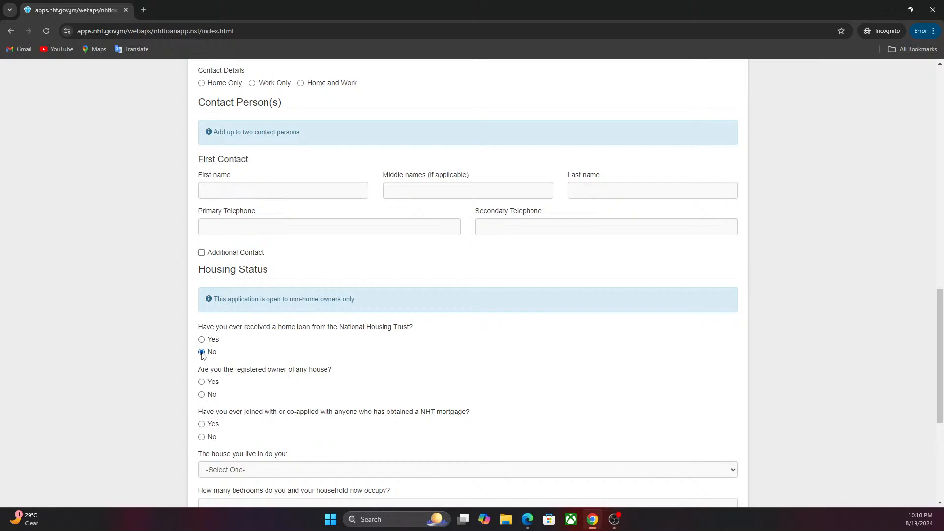
left_click(201, 339)
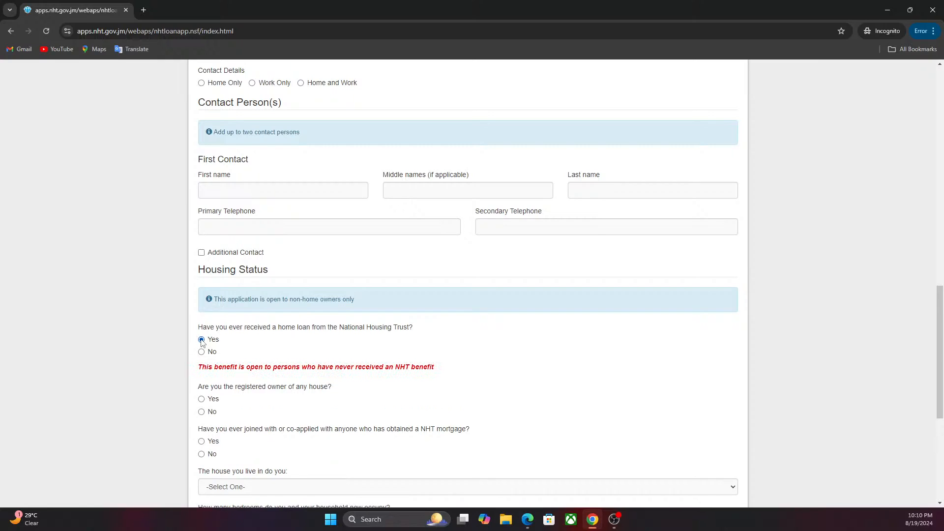
left_click(201, 352)
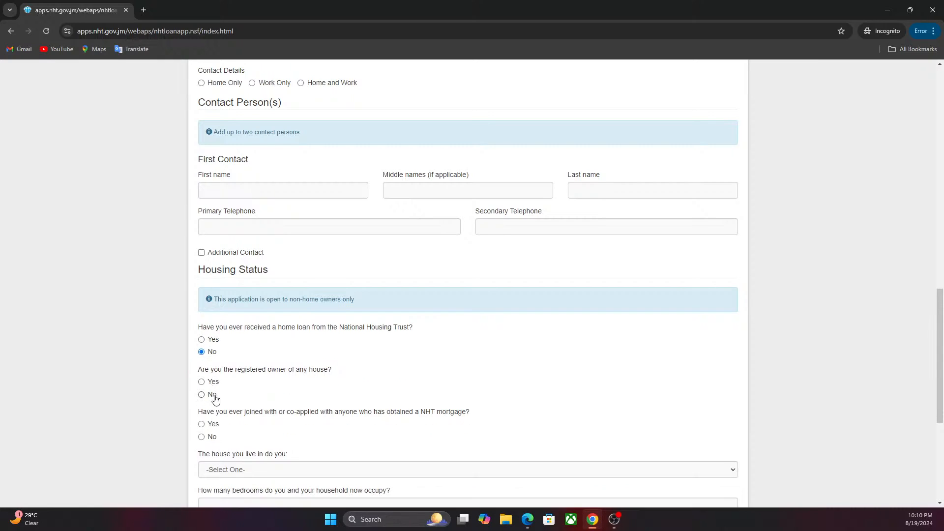
Answer the registered house owner and title questions Yes, then change house ownership to No.
scroll("down", 3)
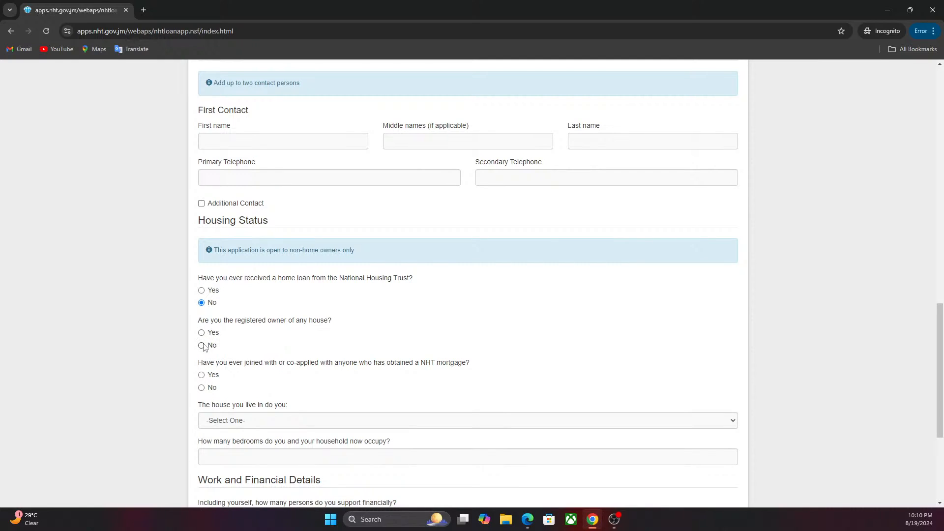
left_click(201, 332)
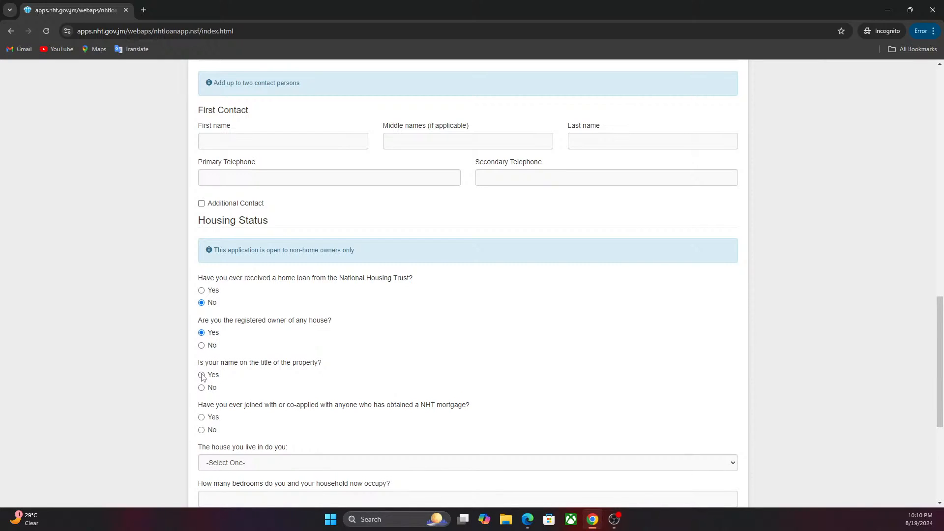
left_click(201, 374)
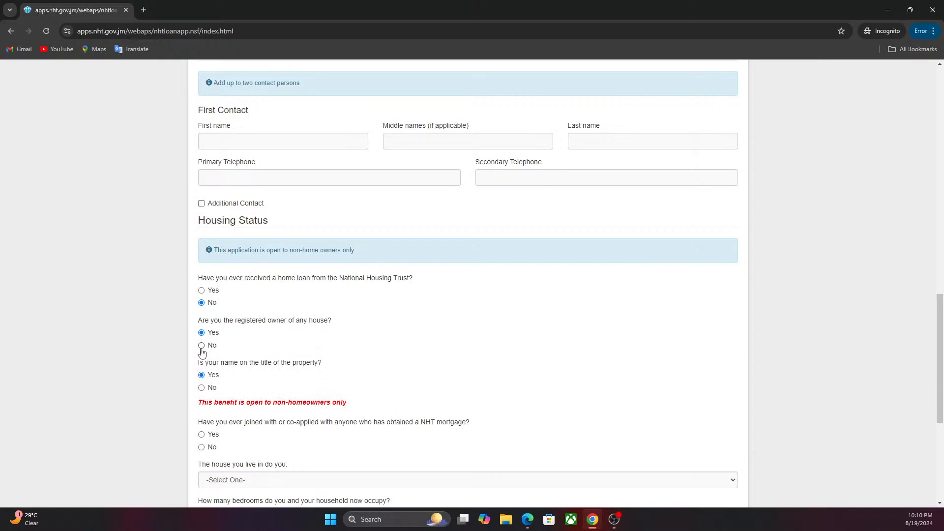
left_click(201, 346)
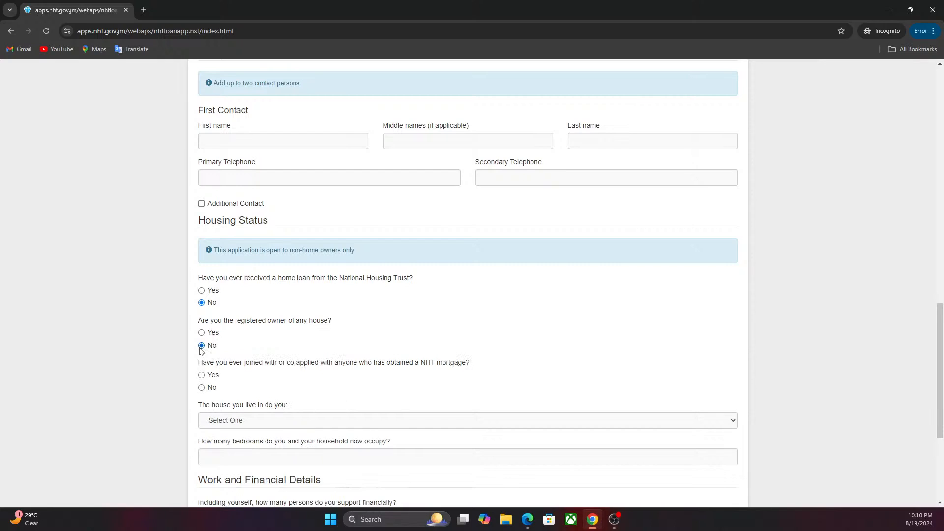
Answer Yes to having co-applied with an NHT mortgage holder, raising the benefit warning.
scroll("down", 3)
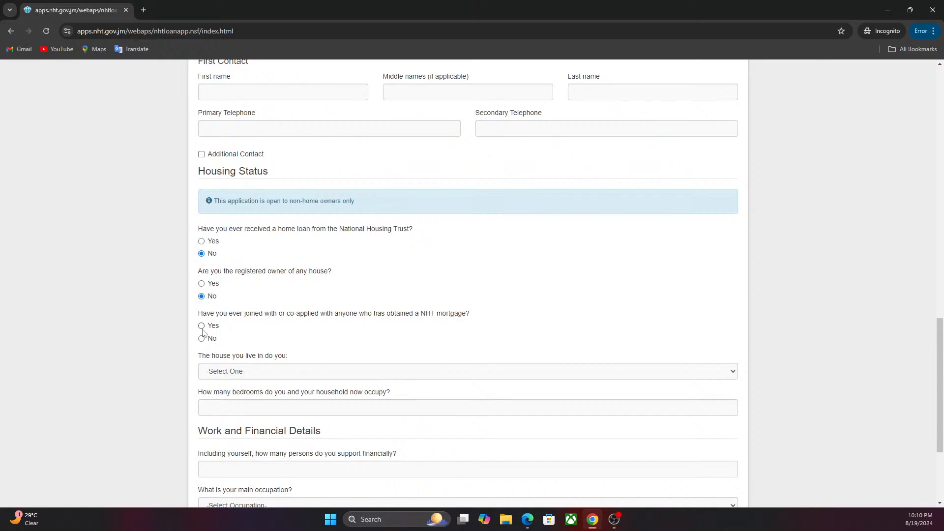
left_click(201, 325)
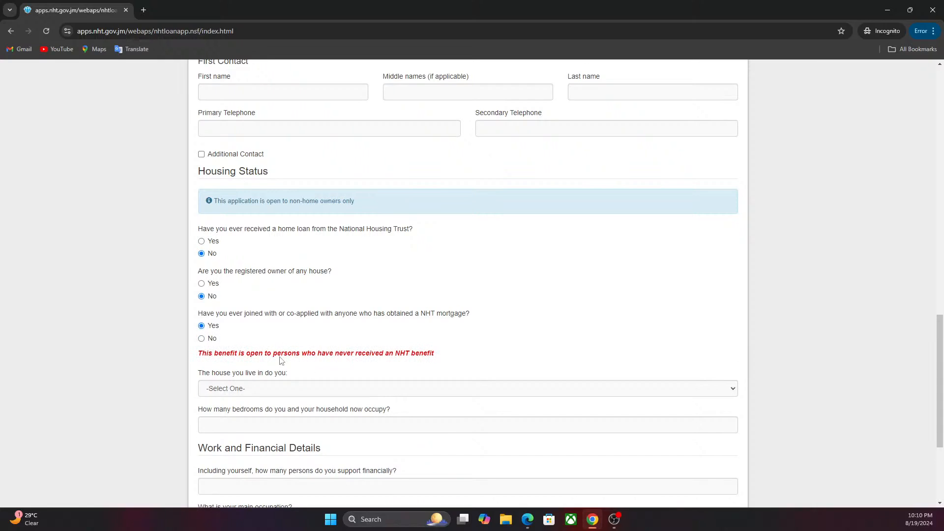
mouse_move(264, 361)
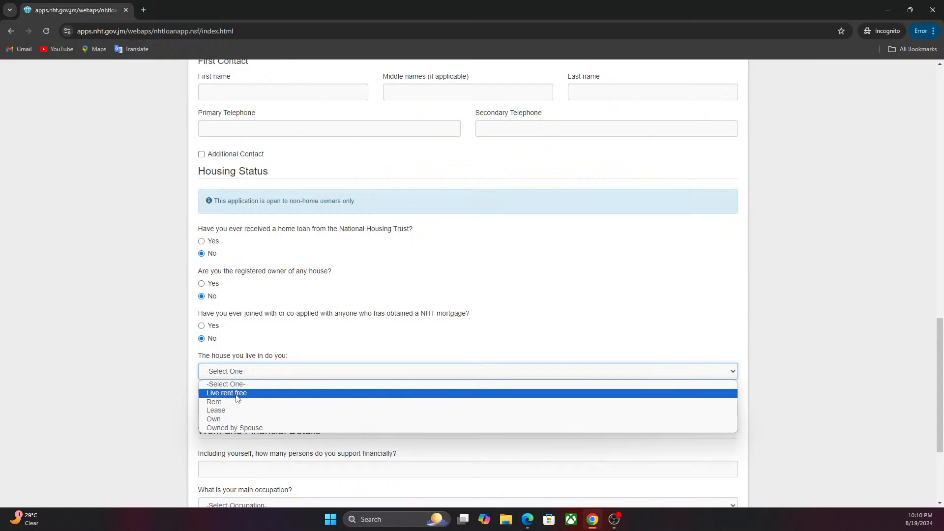
mouse_move(223, 413)
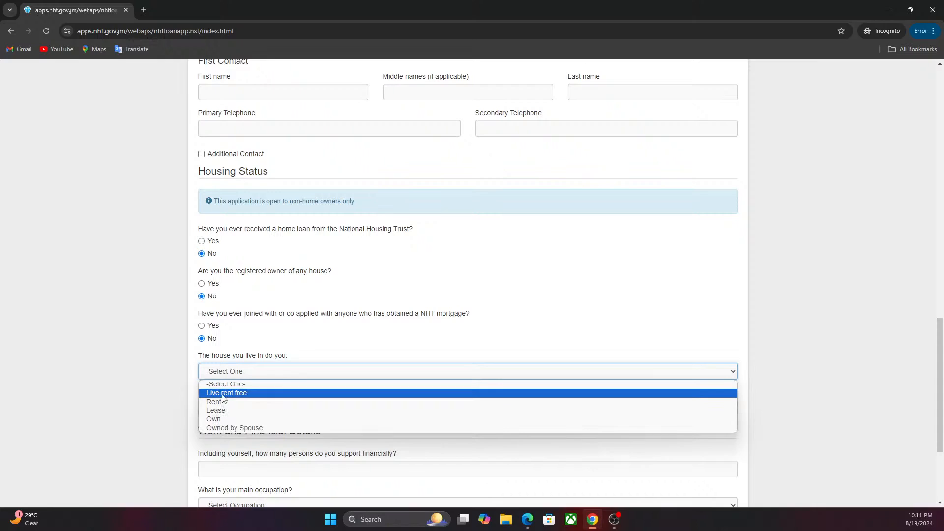
Record Live rent free as current housing and 2 bedrooms occupied.
left_click(226, 392)
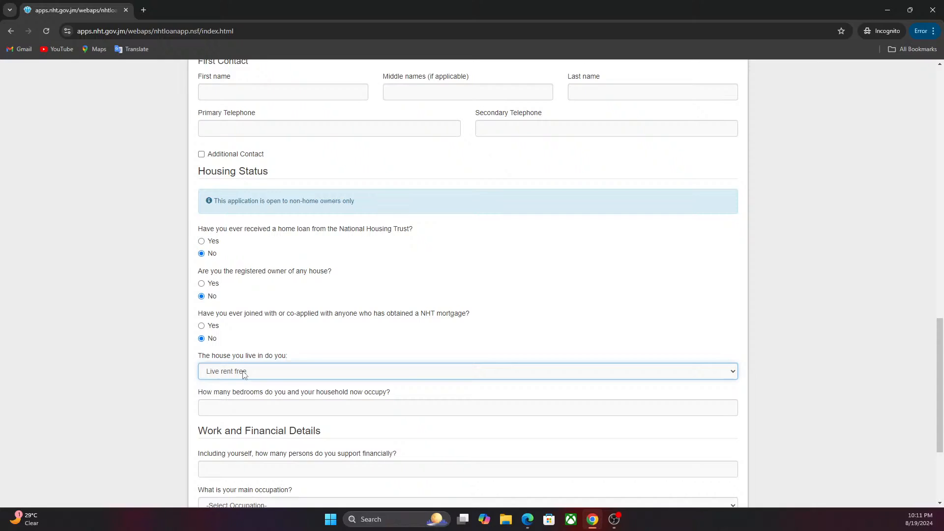
mouse_move(246, 383)
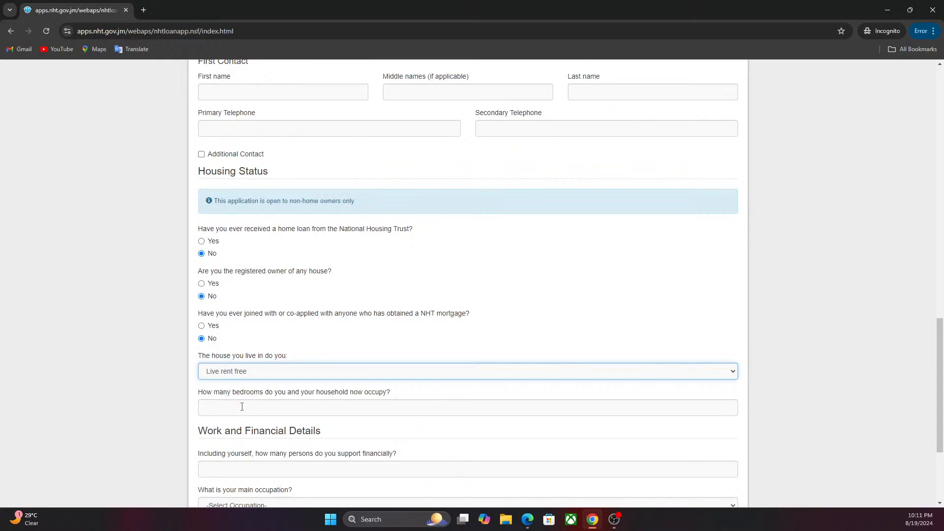
left_click(467, 408)
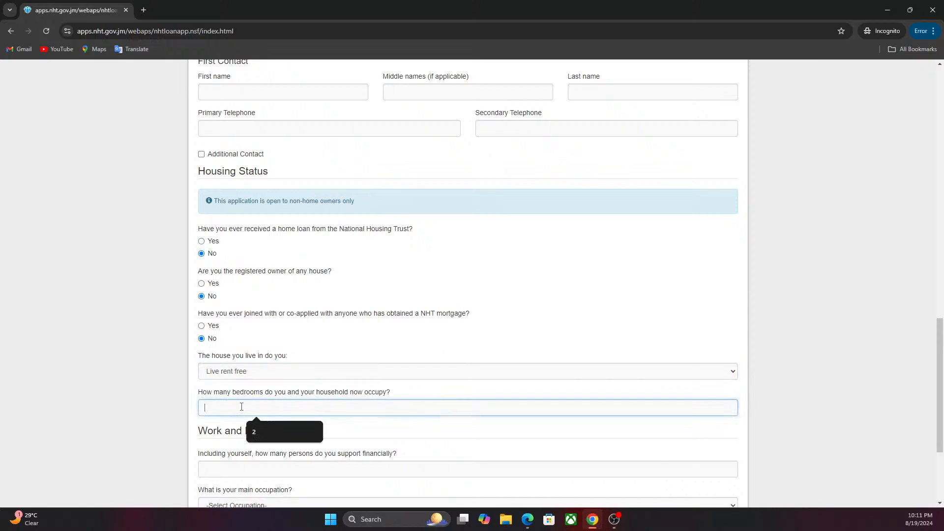
type("2")
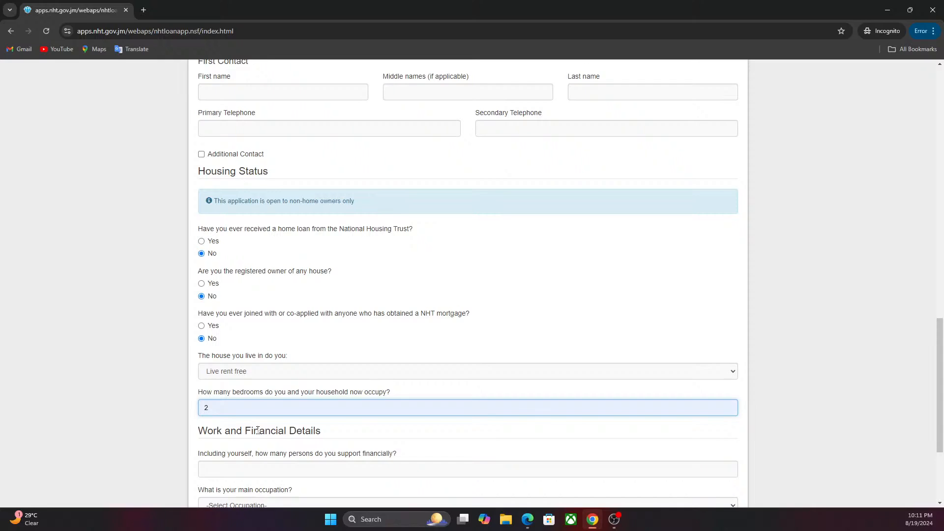
scroll("down", 3)
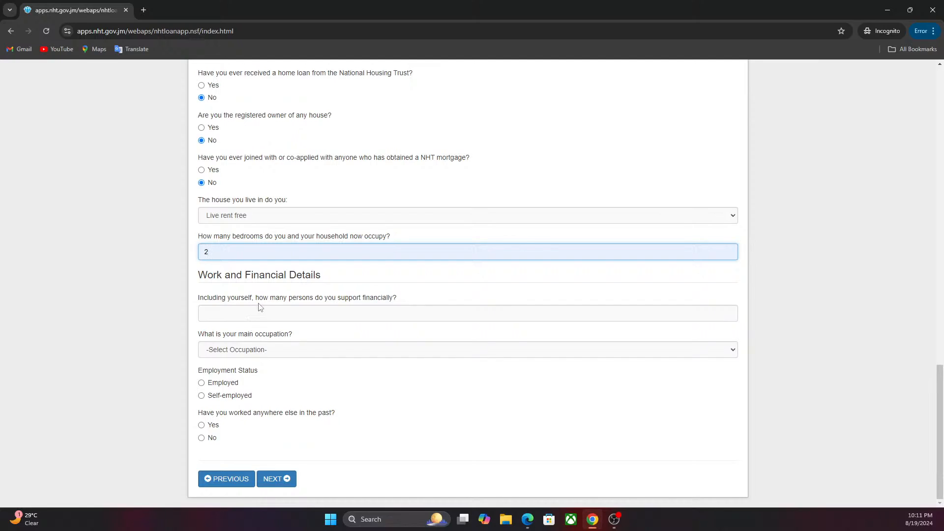
mouse_move(263, 350)
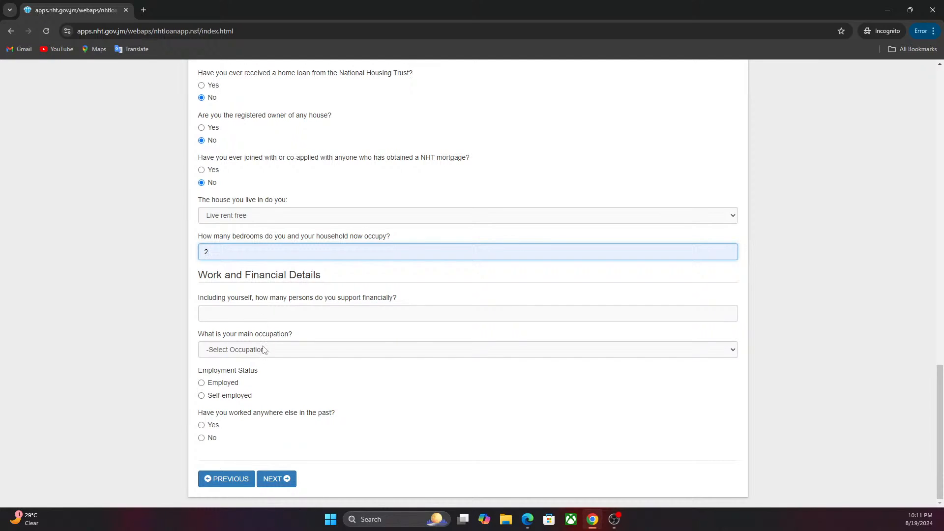
Set the main occupation to Police and the employment status to Employed.
left_click(466, 349)
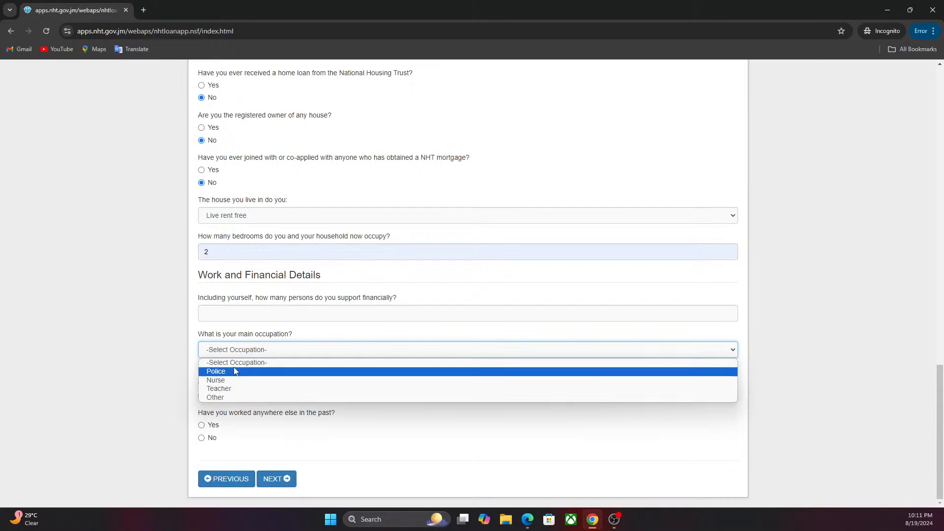
left_click(216, 370)
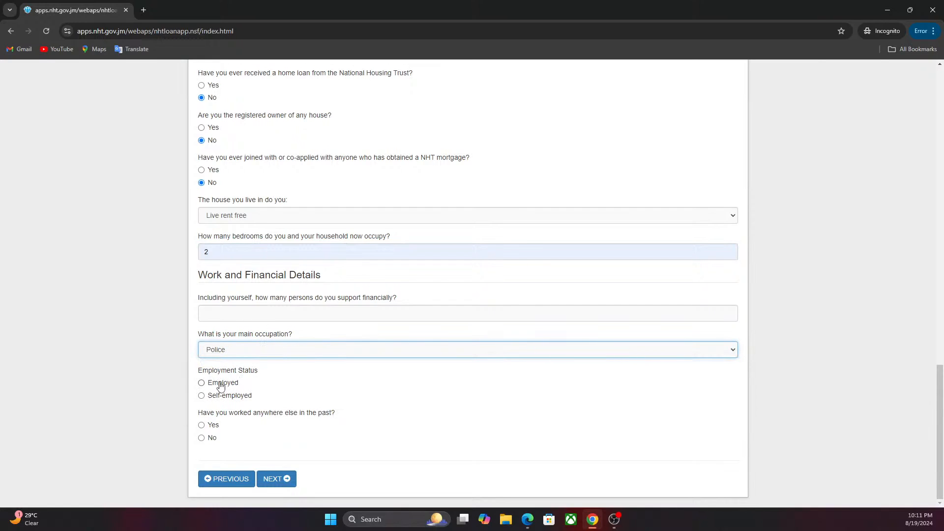
left_click(201, 382)
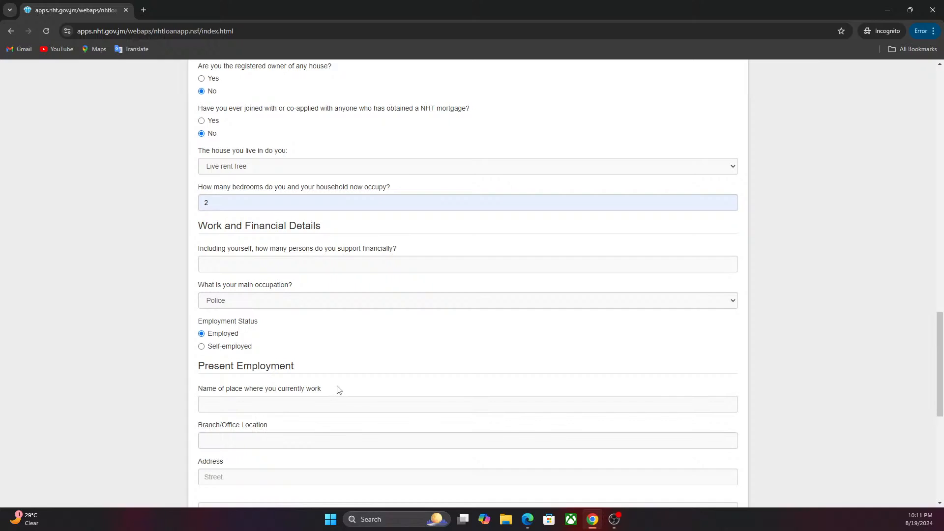
Scroll down through the newly revealed Present Employment questions.
scroll("down", 3)
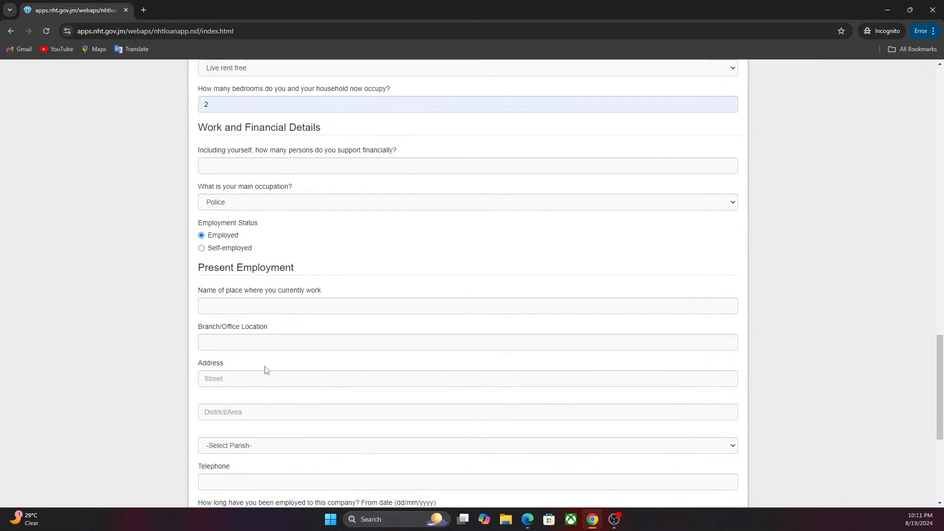
scroll("down", 3)
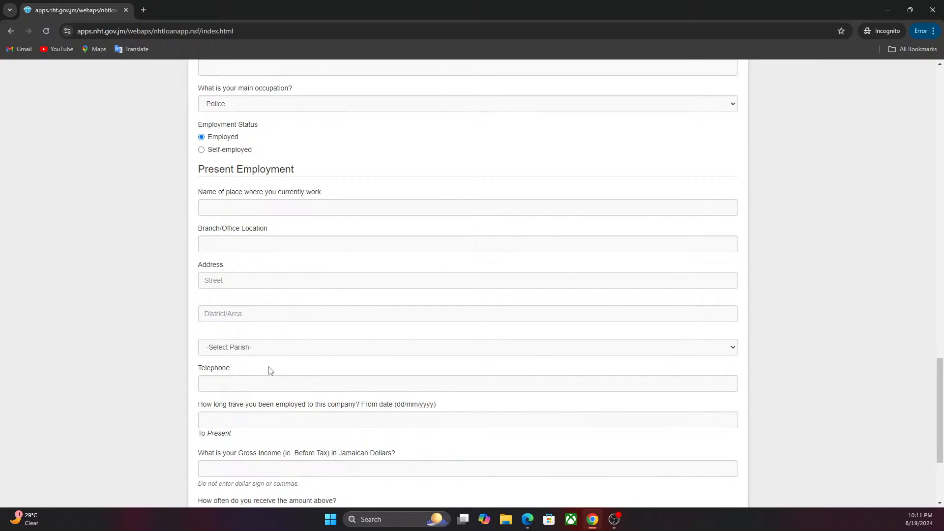
scroll("down", 3)
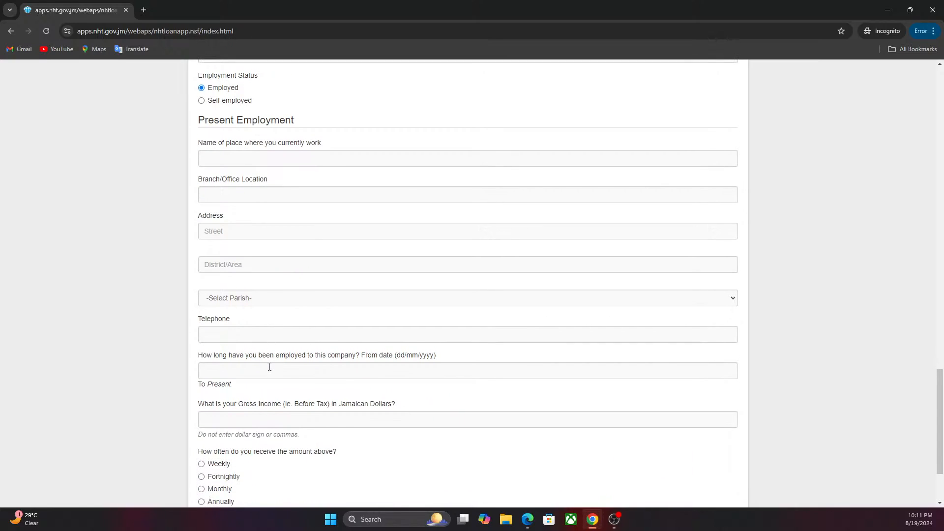
scroll("down", 3)
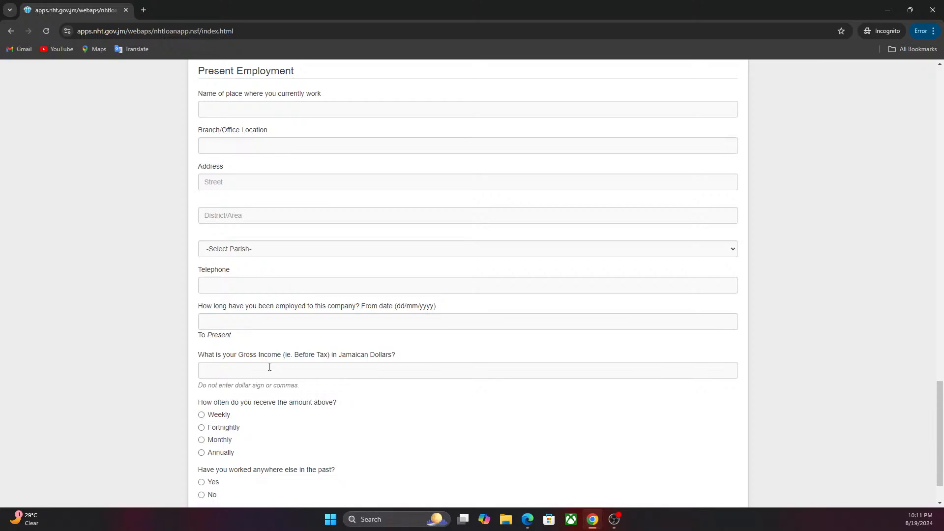
scroll("down", 3)
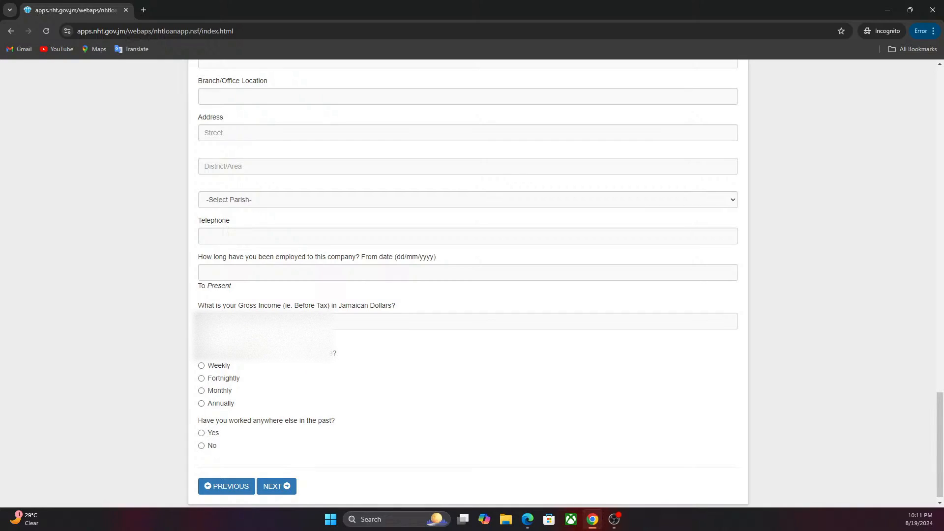
Enter gross income 100000 paid Fortnightly and answer Yes to past employment elsewhere.
left_click(467, 321)
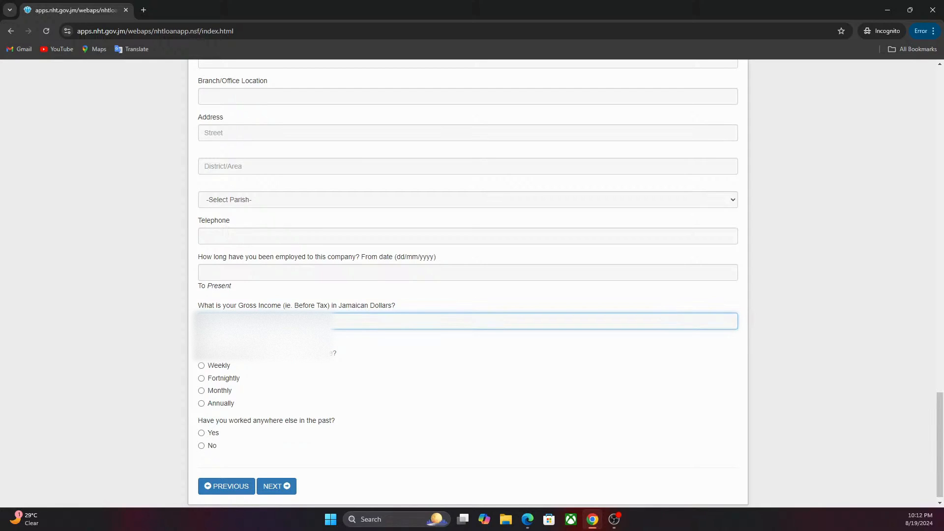
type("9")
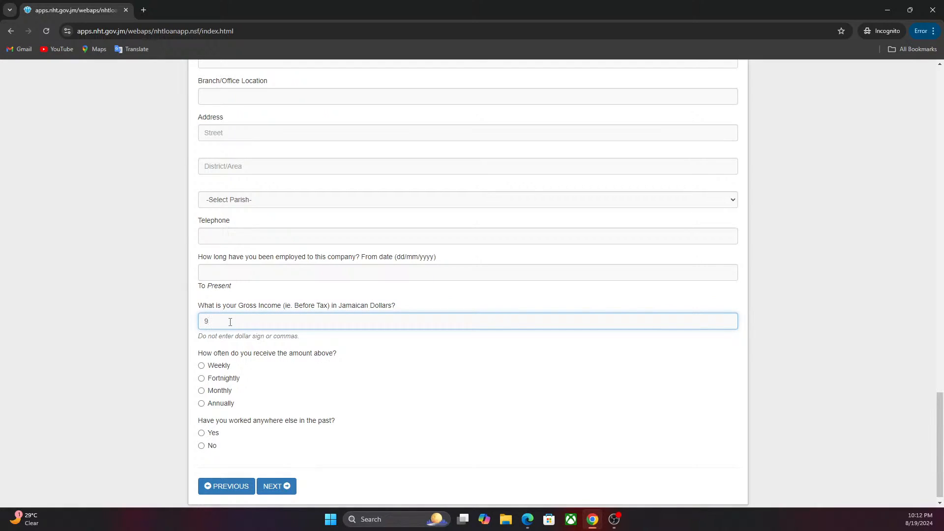
type("100000")
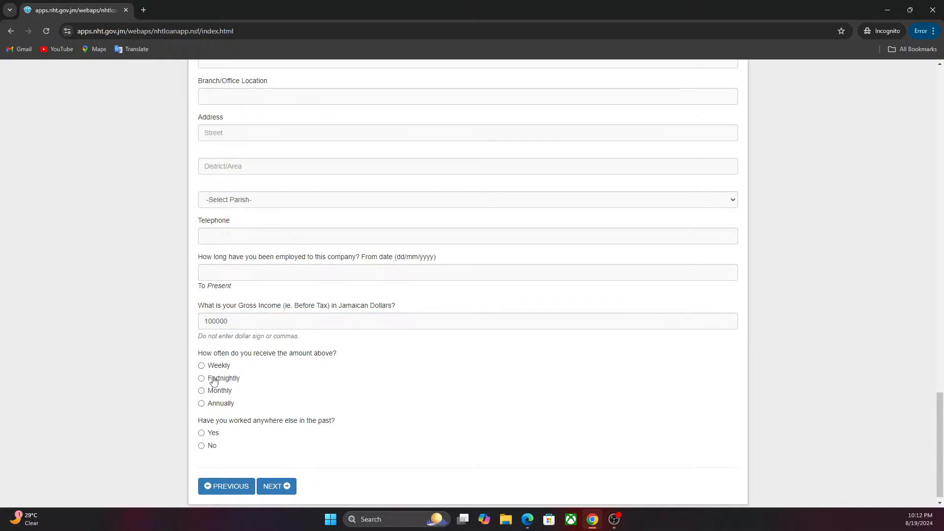
left_click(201, 378)
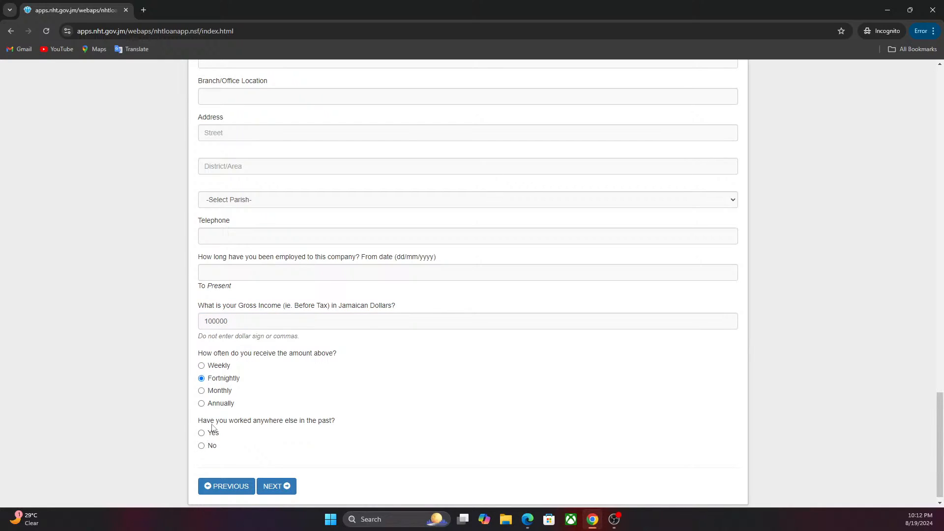
left_click(202, 432)
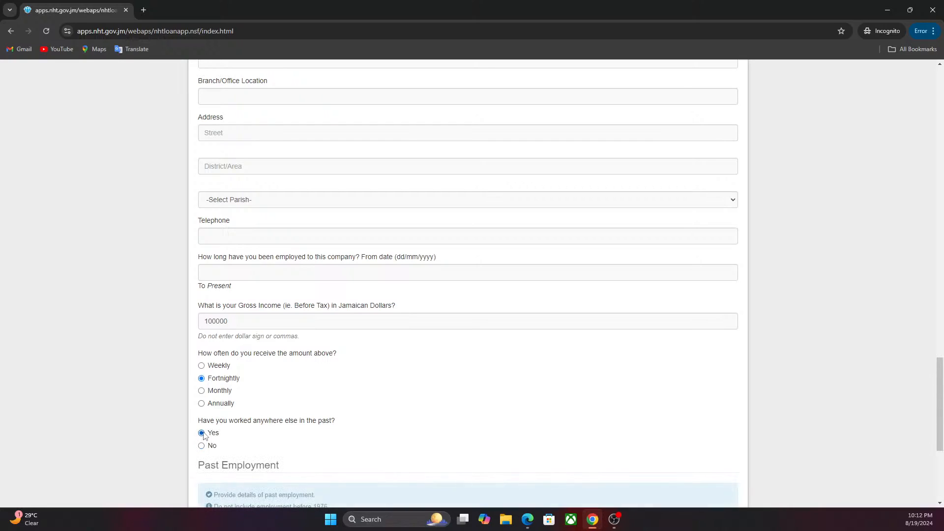
scroll("down", 3)
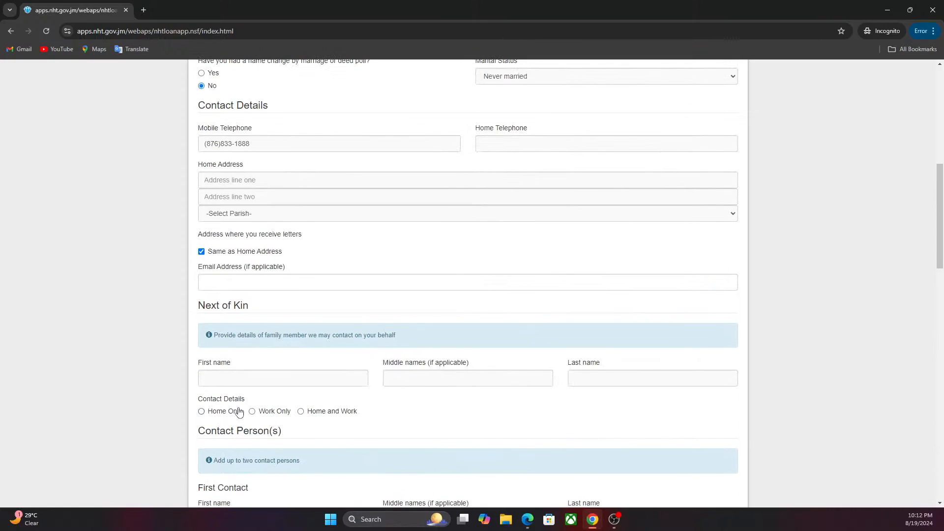
Move through the form to Contact Person(s) and start the First Contact's first name.
scroll("down", 3)
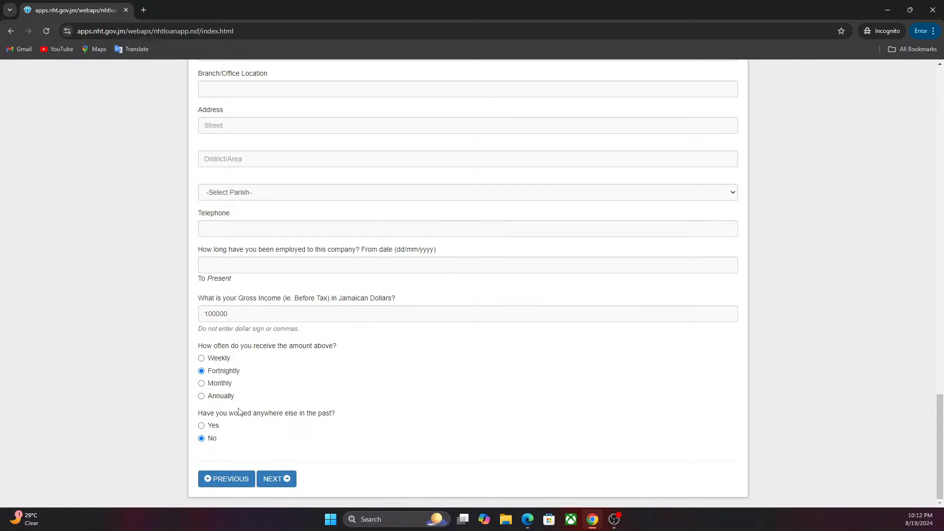
scroll("up", 3)
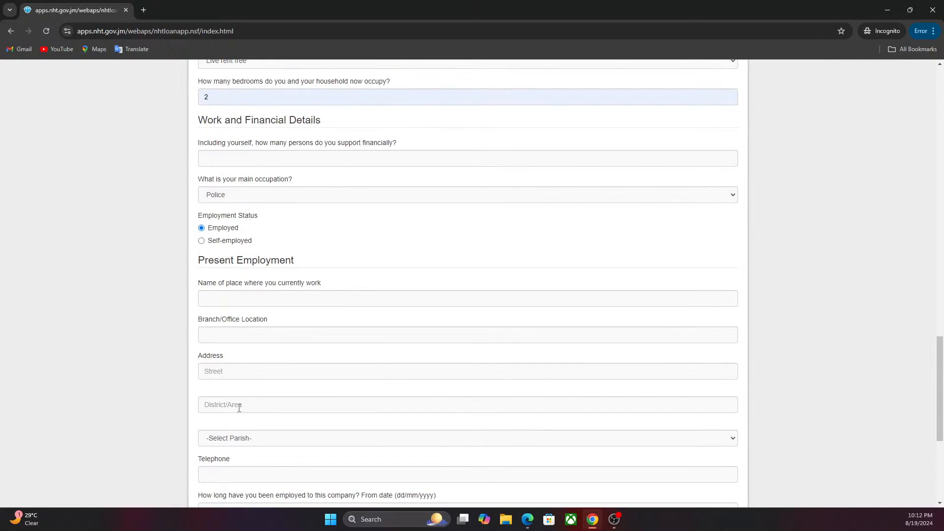
scroll("down", 3)
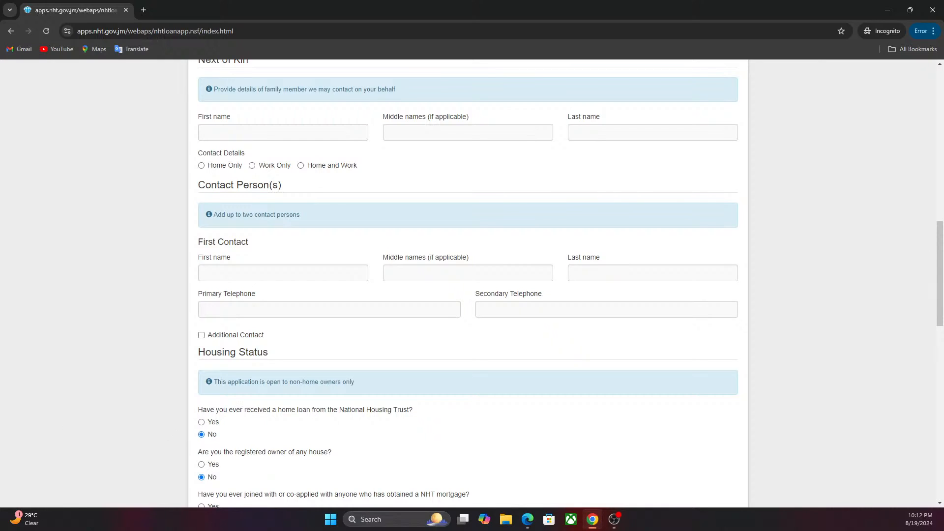
mouse_move(134, 256)
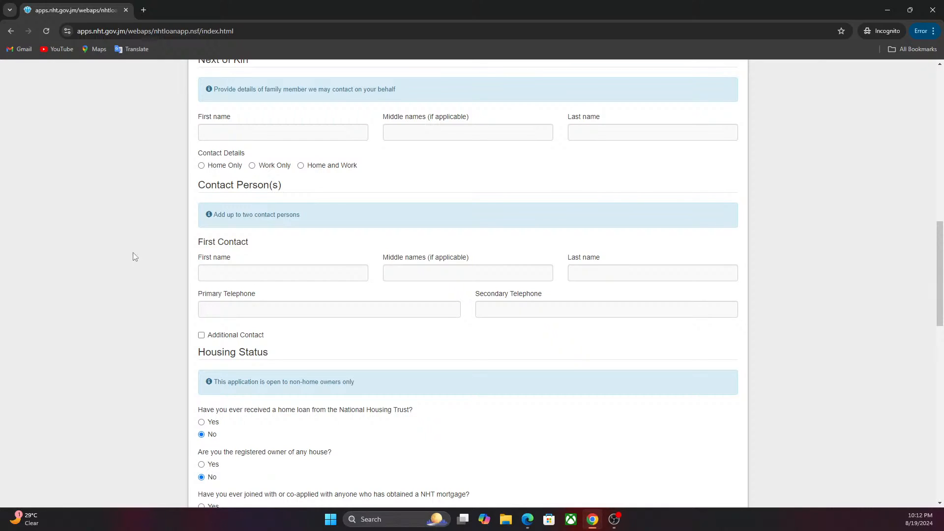
mouse_move(168, 243)
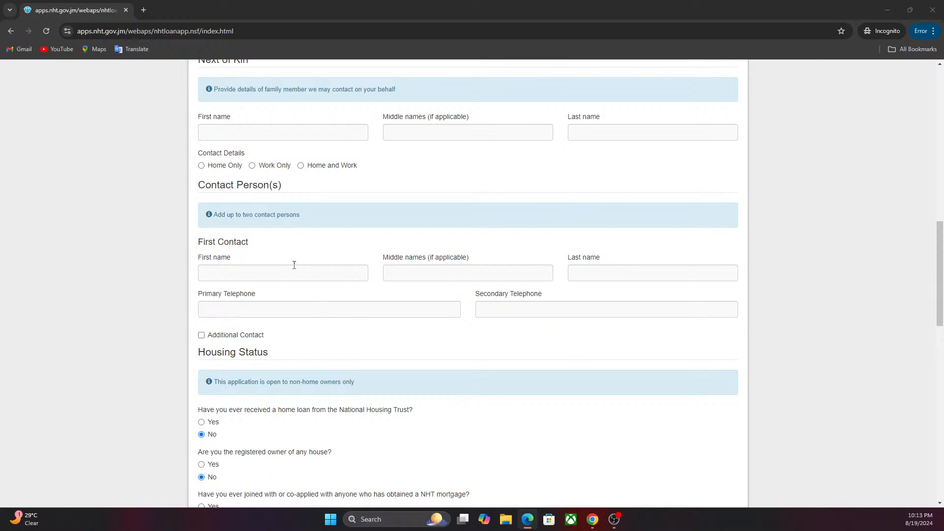
left_click(282, 271)
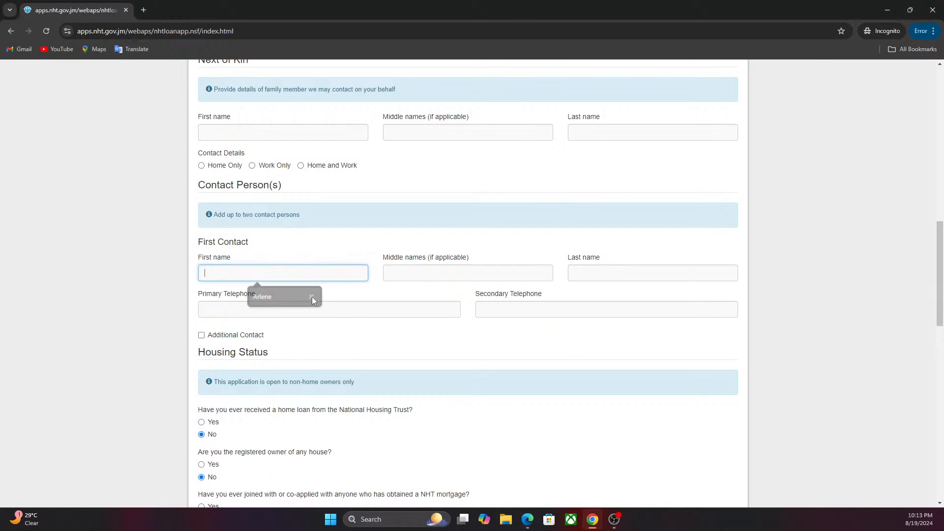